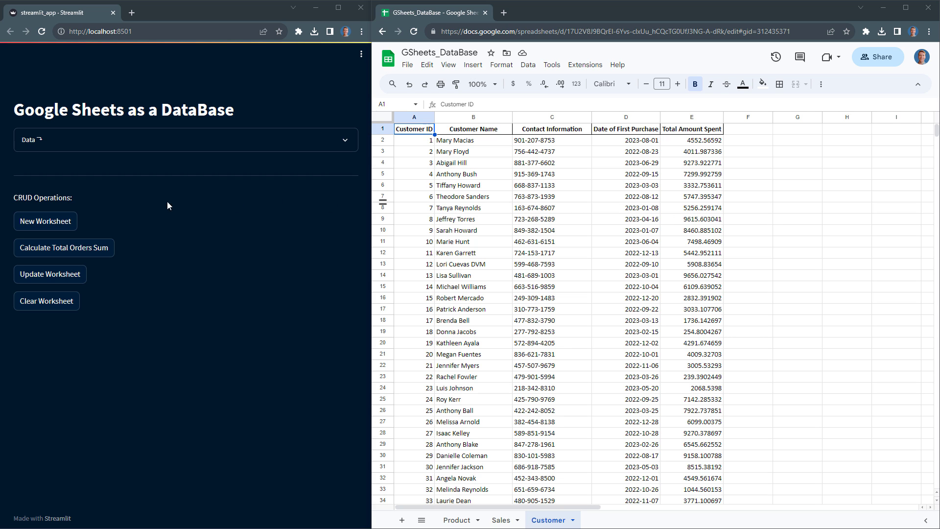
# Create the Orders worksheet, total its orders, clear it, then move to the gsheets-connection GitHub repo
pyautogui.click(45, 220)
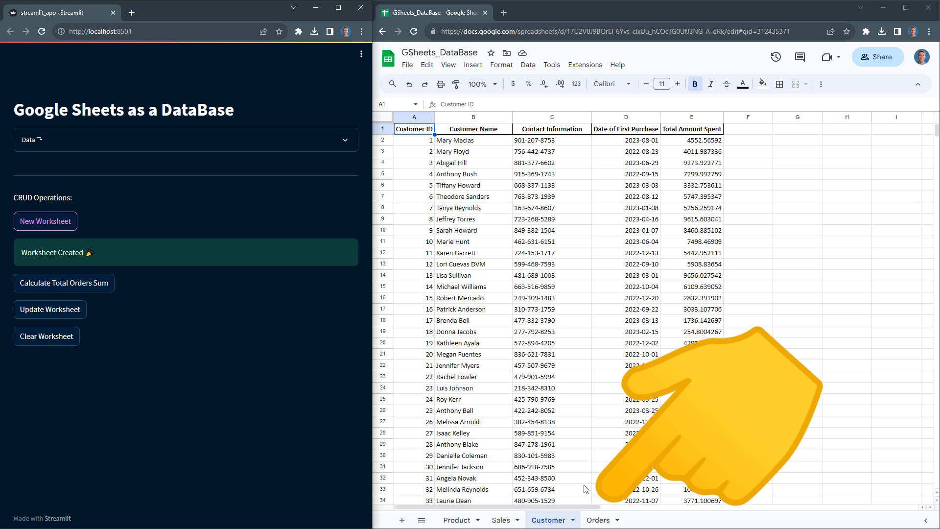
pyautogui.click(597, 519)
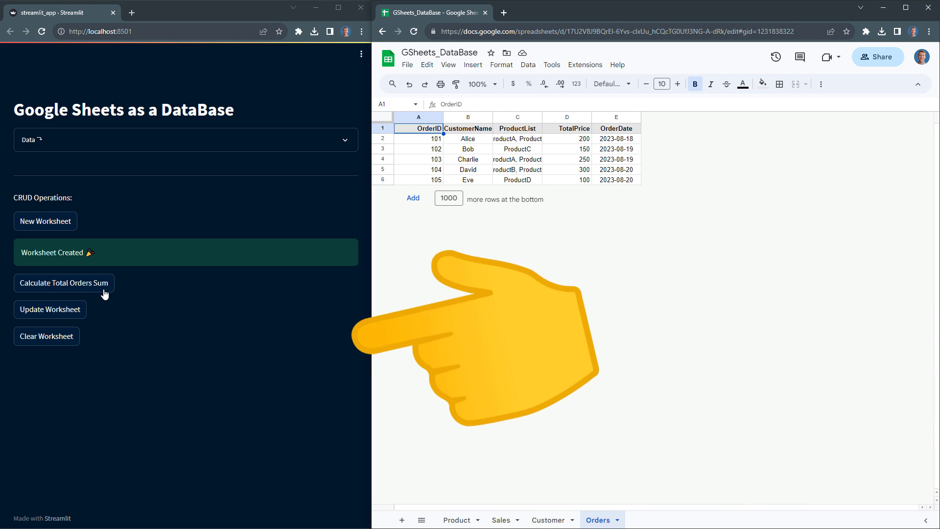
pyautogui.click(64, 282)
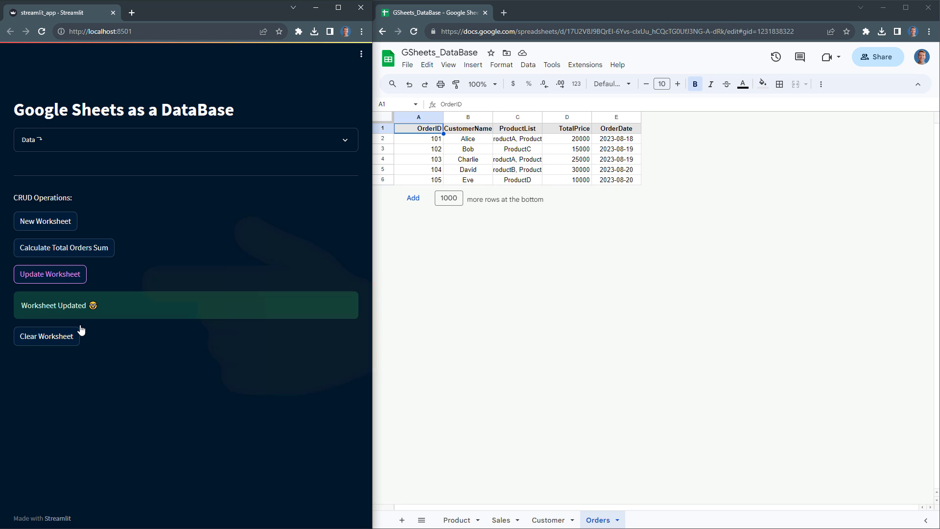
pyautogui.click(46, 335)
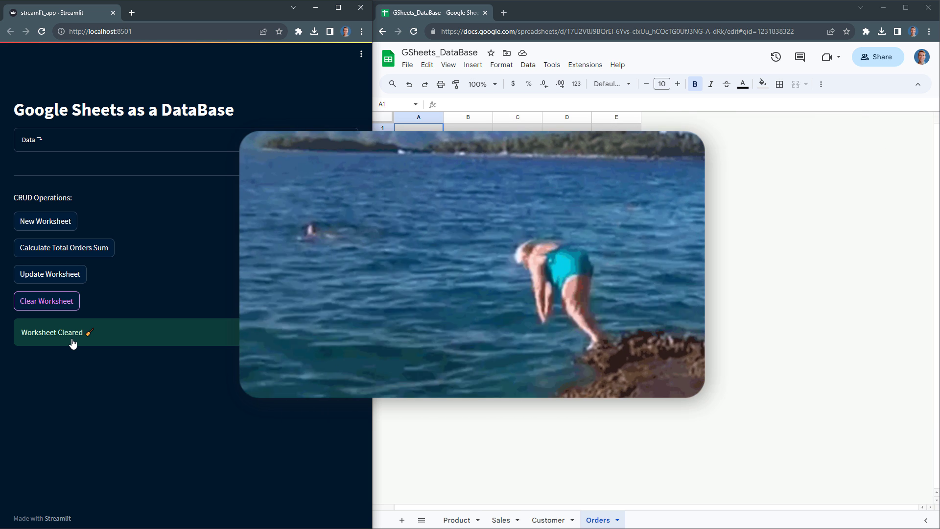
pyautogui.click(175, 8)
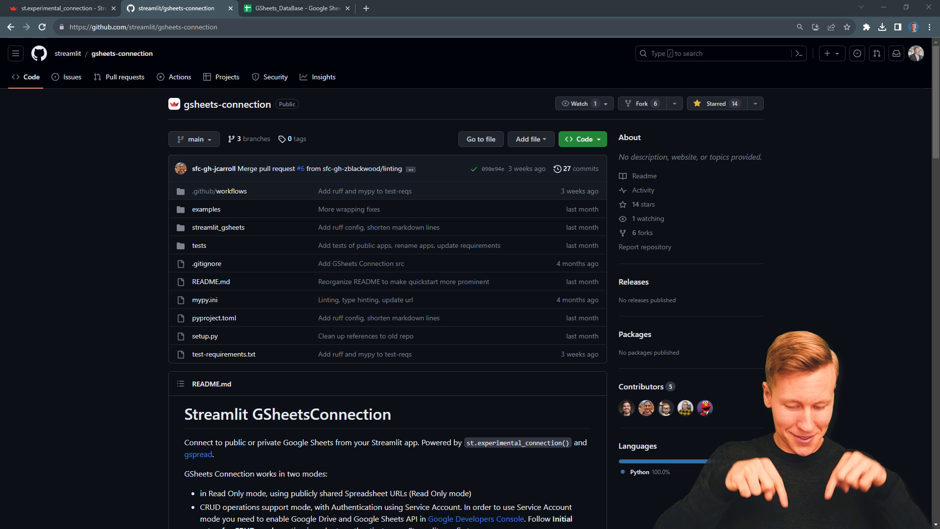
# Copy the pip install command and the read-only example code from the README
pyautogui.scroll(-3)
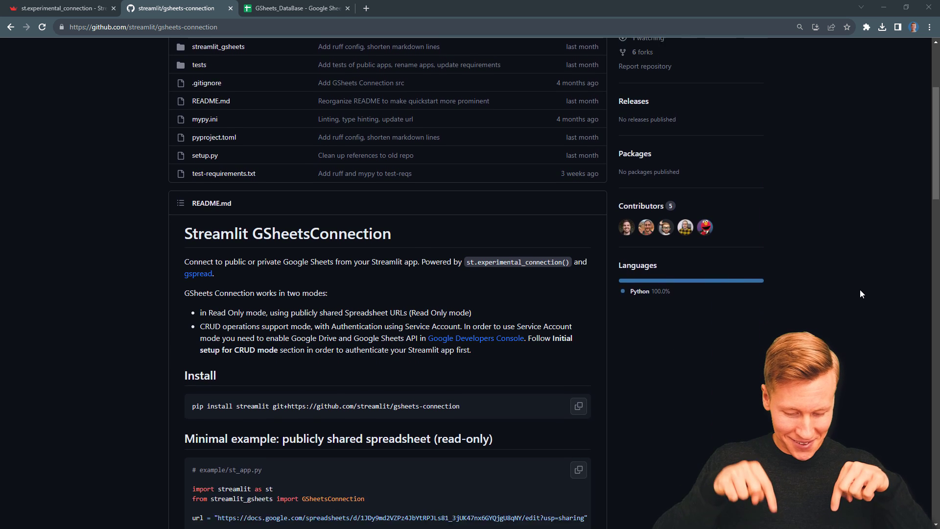
pyautogui.scroll(-3)
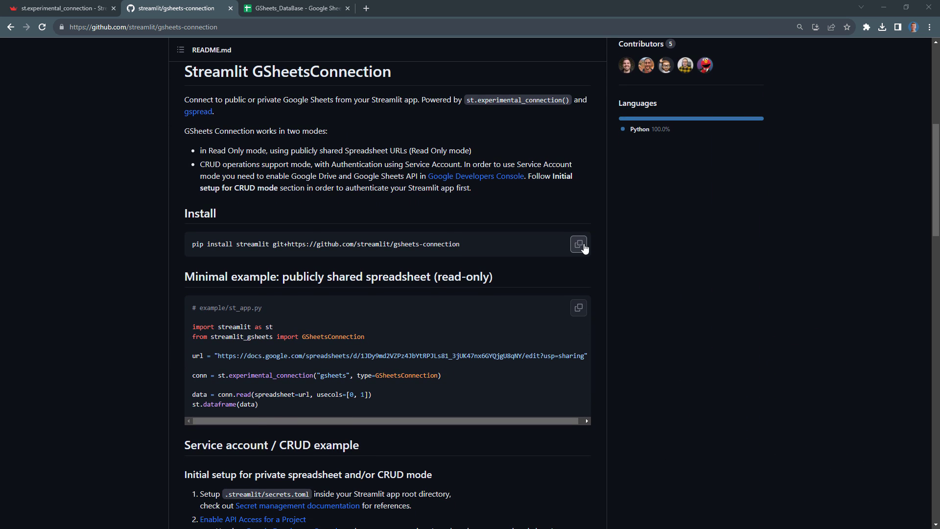
pyautogui.click(578, 244)
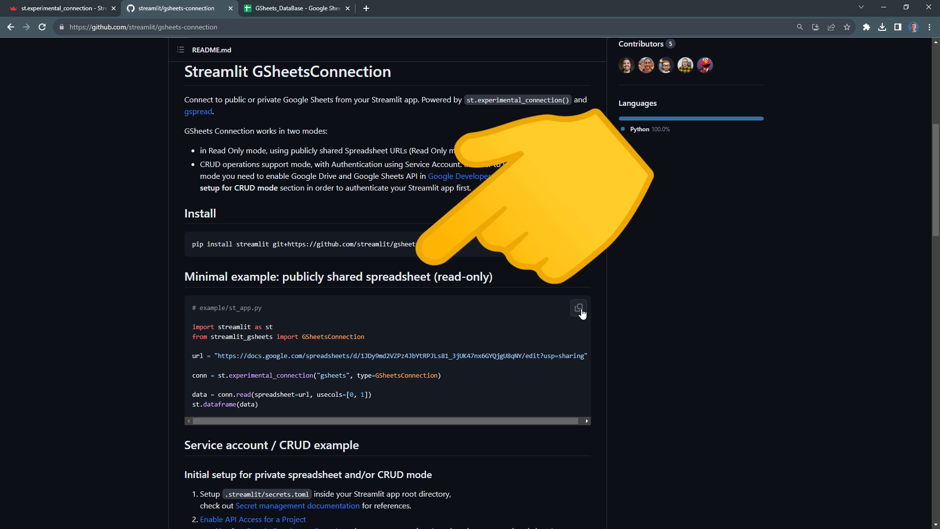
pyautogui.click(578, 307)
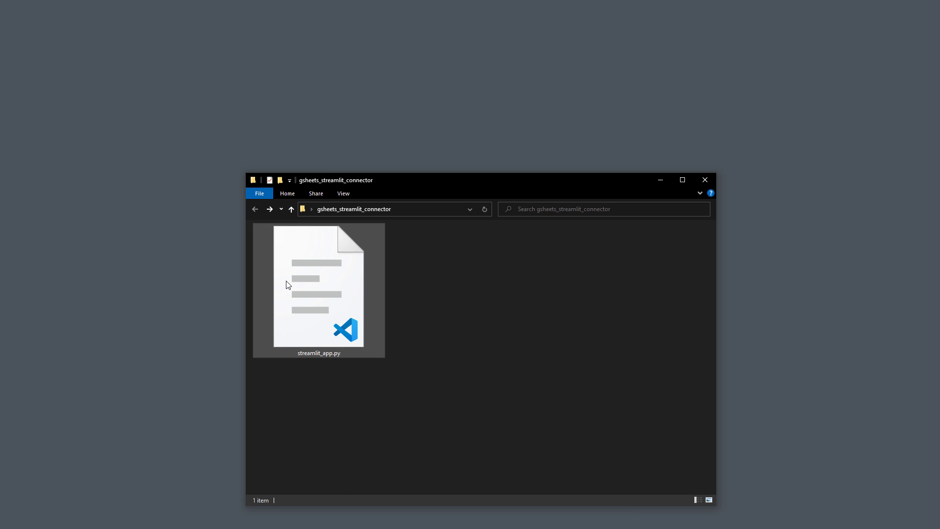
# Open streamlit_app.py from the project folder in the code editor
pyautogui.click(318, 288)
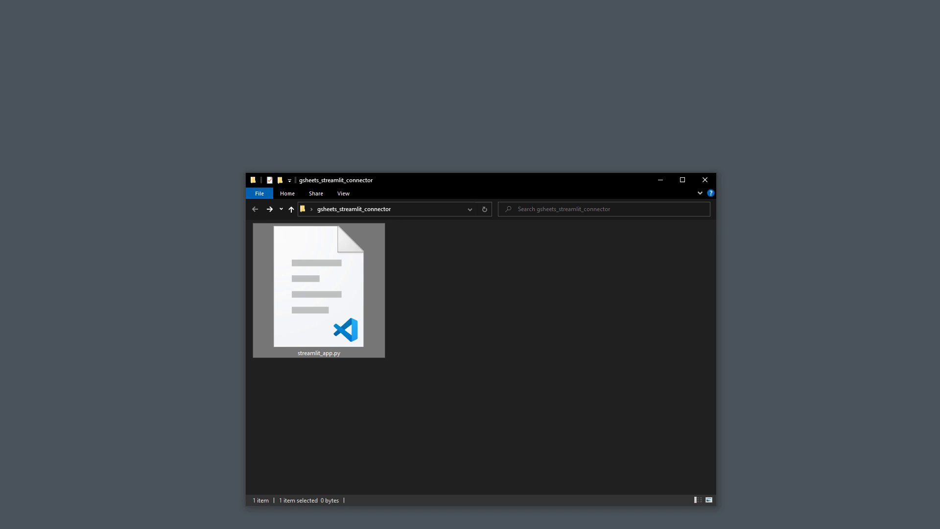
pyautogui.doubleClick(319, 286)
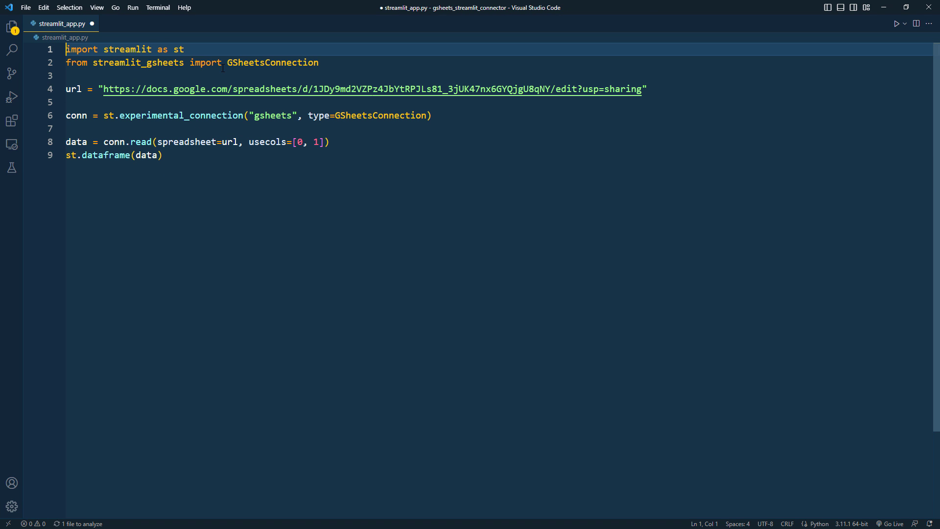
# Save streamlit_app.py and run it with 'streamlit run streamlit_app.py'
pyautogui.press('ctrl+s')
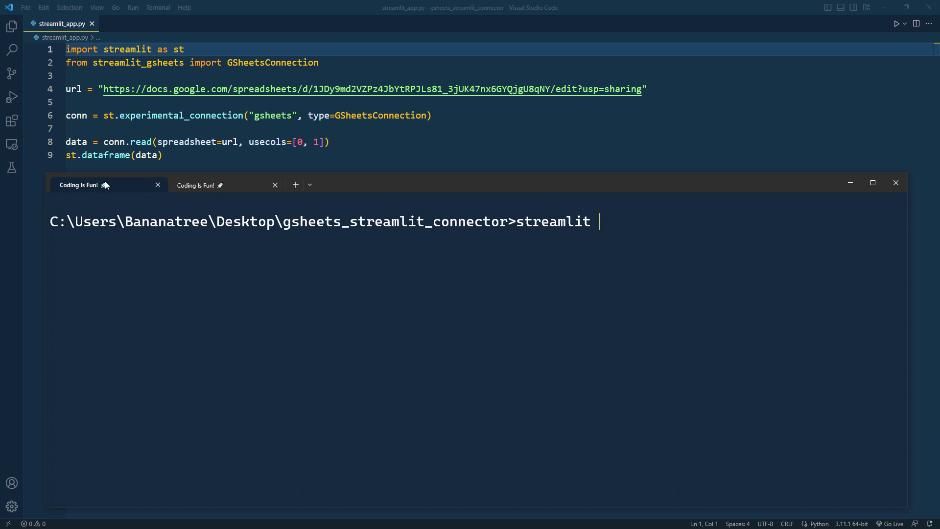
pyautogui.write('run streamlit_app.py')
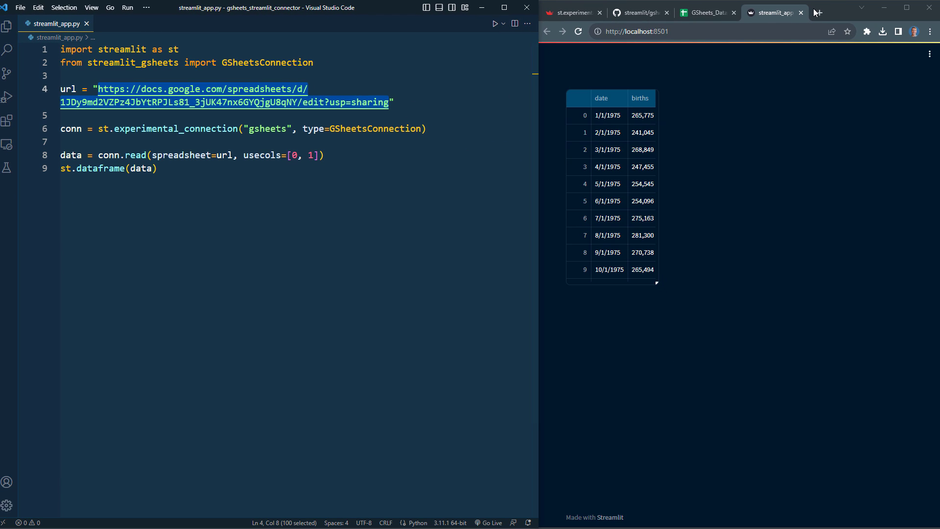
# Replace the usecols value [0, 1] with list(range(2)) and return to the running app
pyautogui.click(819, 13)
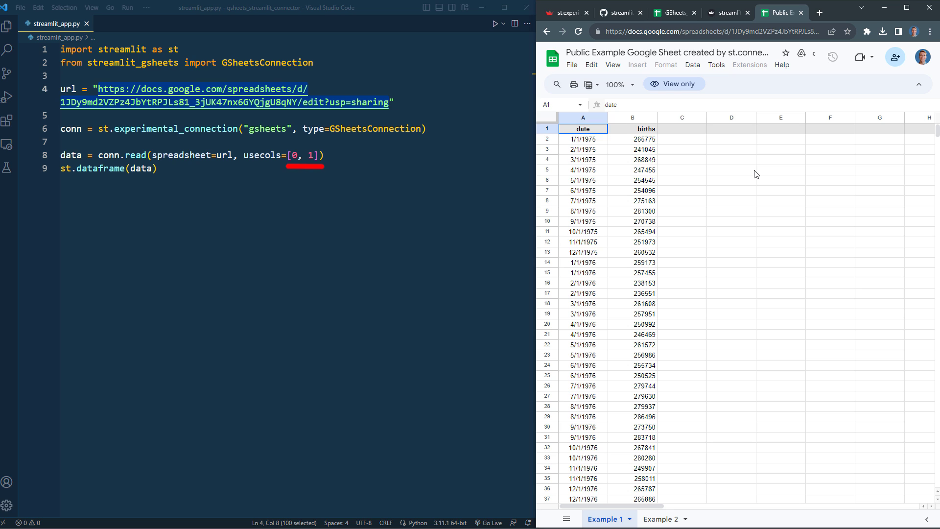
pyautogui.click(156, 168)
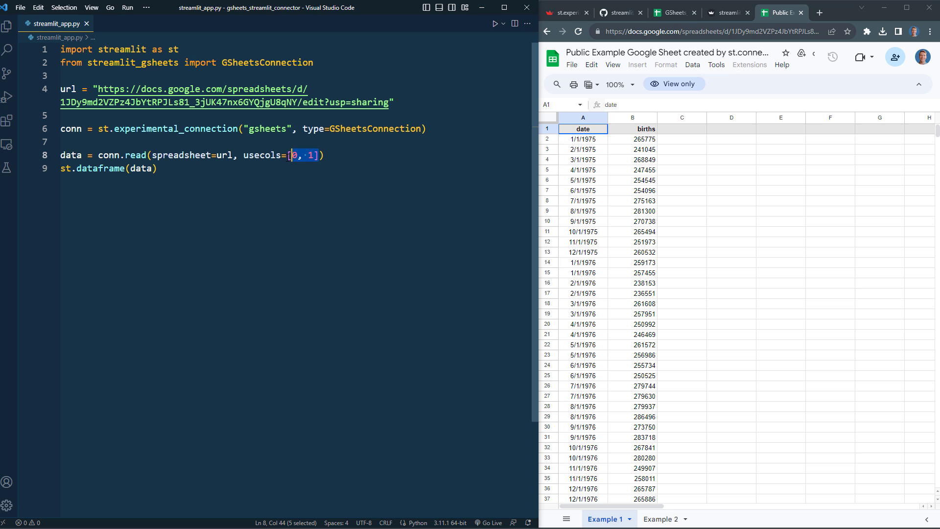
pyautogui.write('list(range(2')
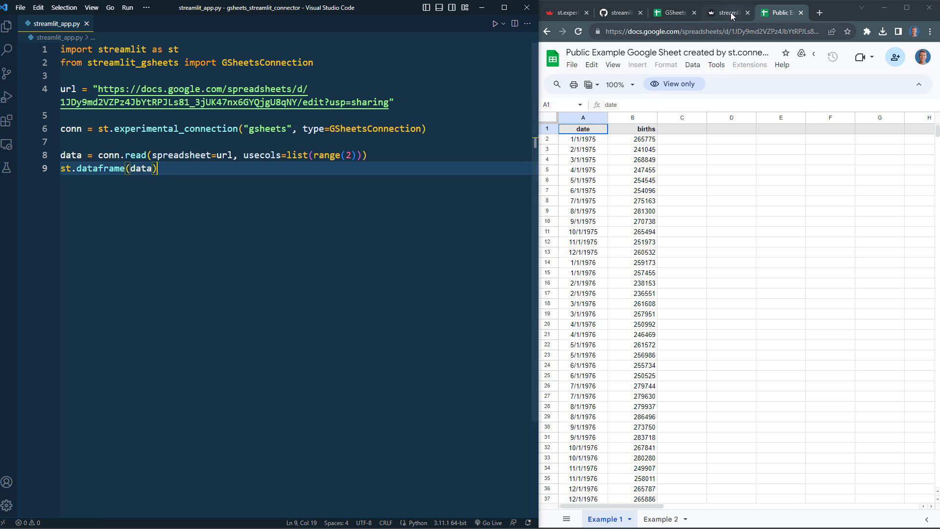
pyautogui.click(729, 11)
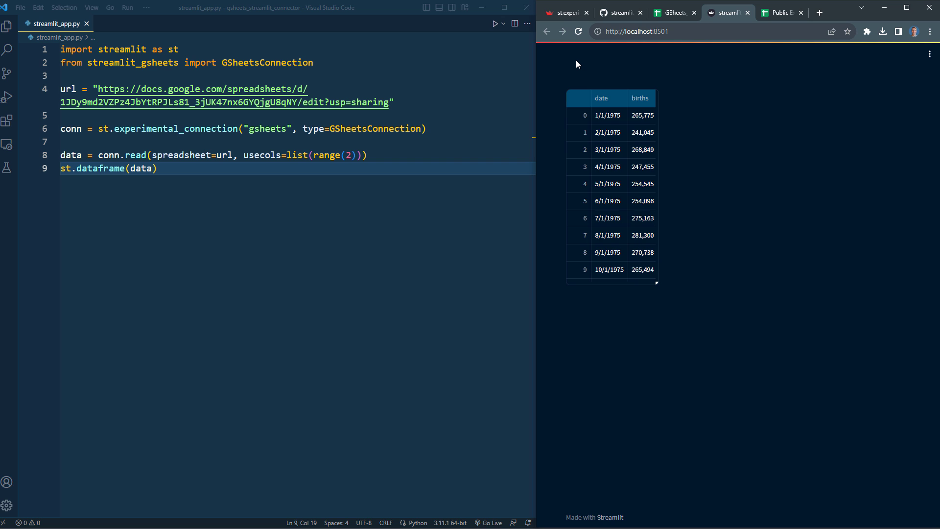
# Add worksheet="Example 1" to the conn.read call
pyautogui.click(779, 12)
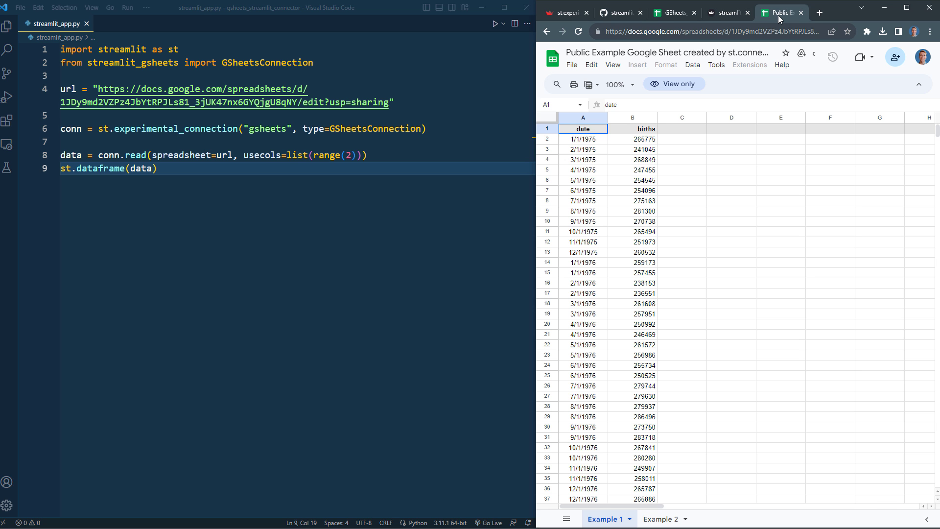
pyautogui.write(', worksheet=')
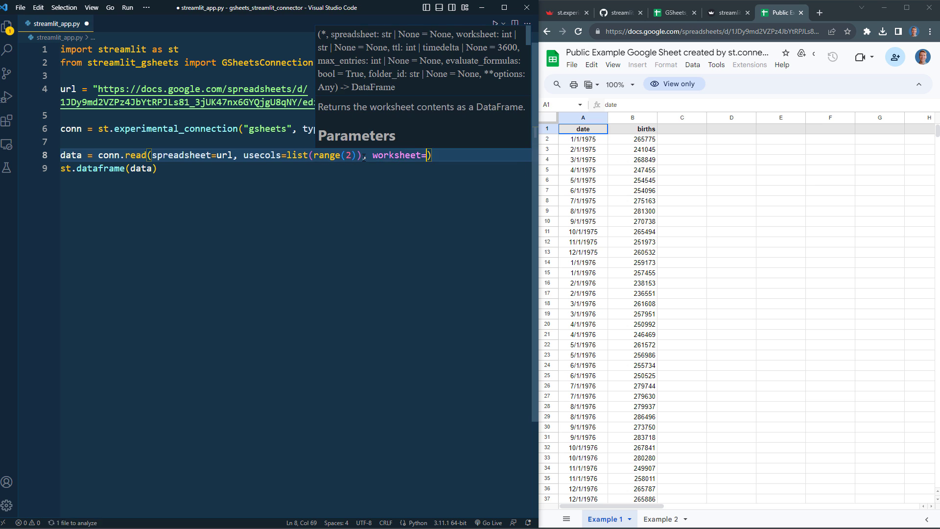
pyautogui.write('"Example 1"')
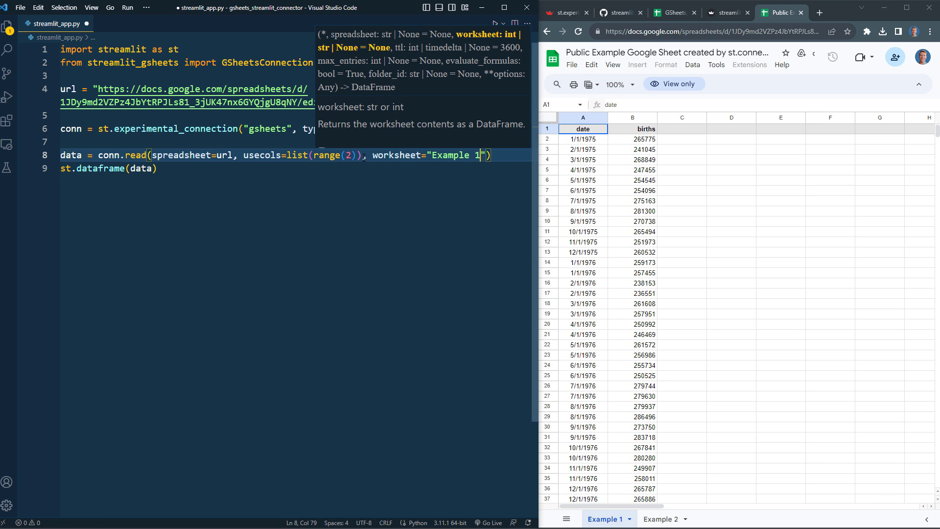
pyautogui.click(376, 193)
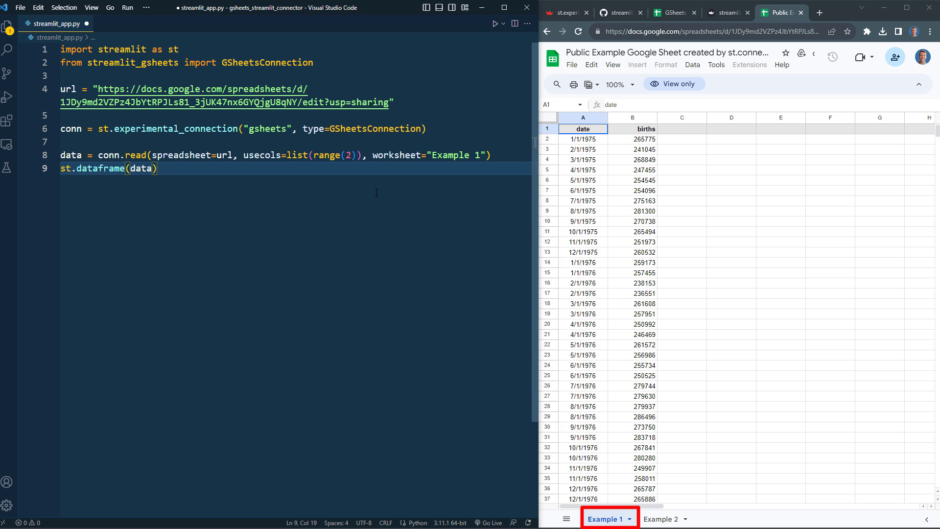
# Rerun the Streamlit app, which now fails with an InvalidURL error
pyautogui.click(727, 13)
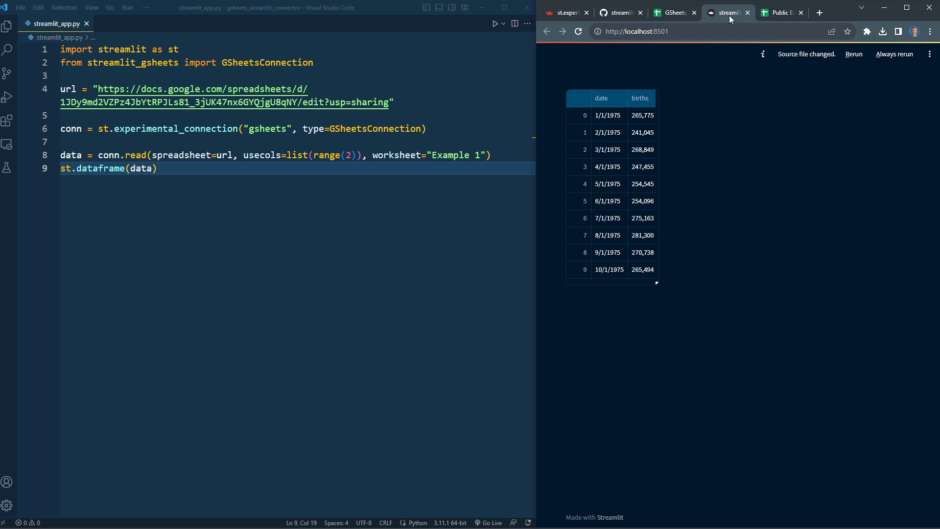
pyautogui.click(578, 32)
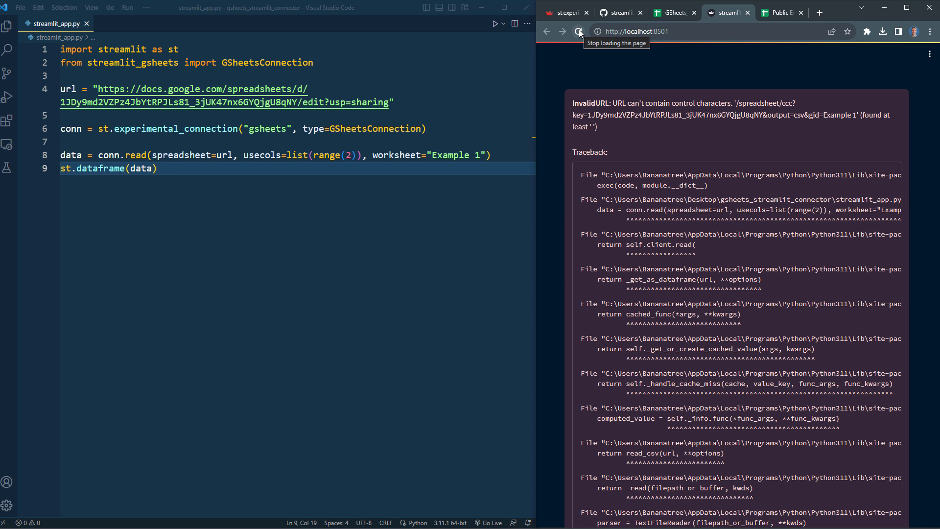
pyautogui.click(579, 31)
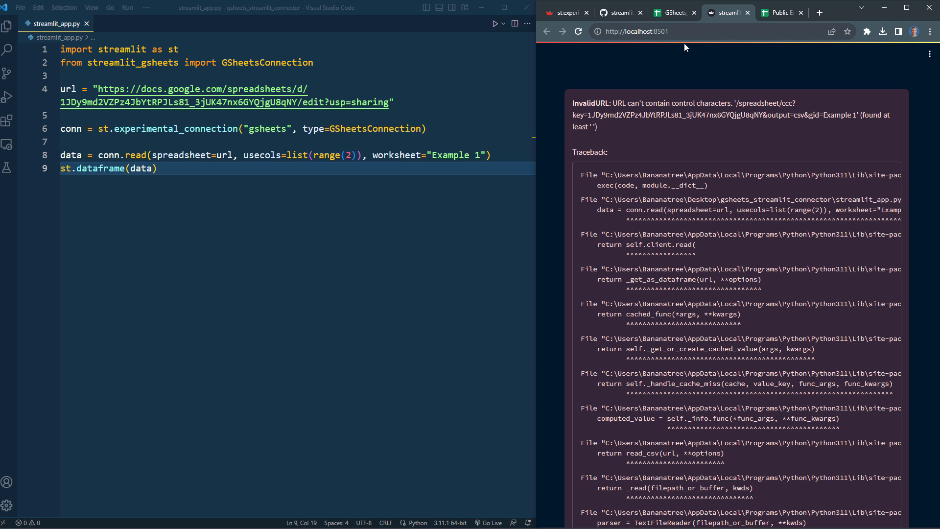
pyautogui.click(781, 13)
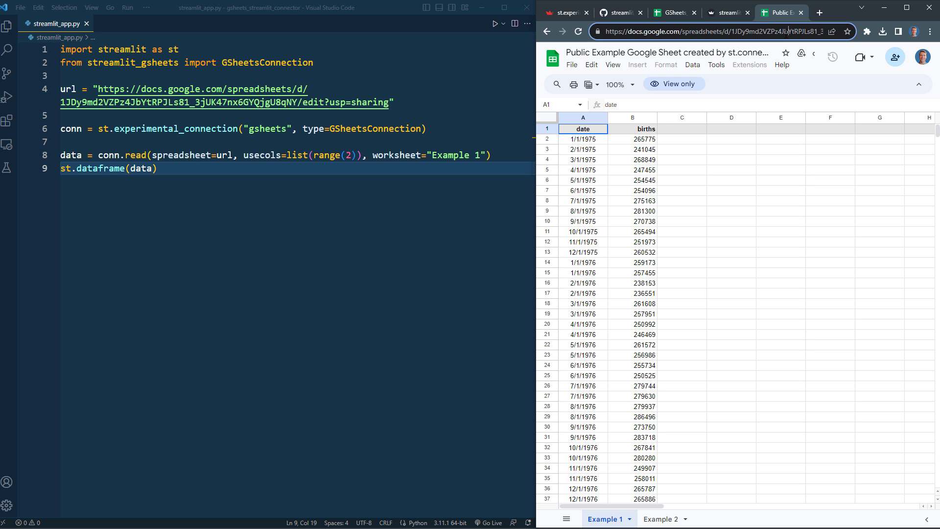
pyautogui.click(707, 31)
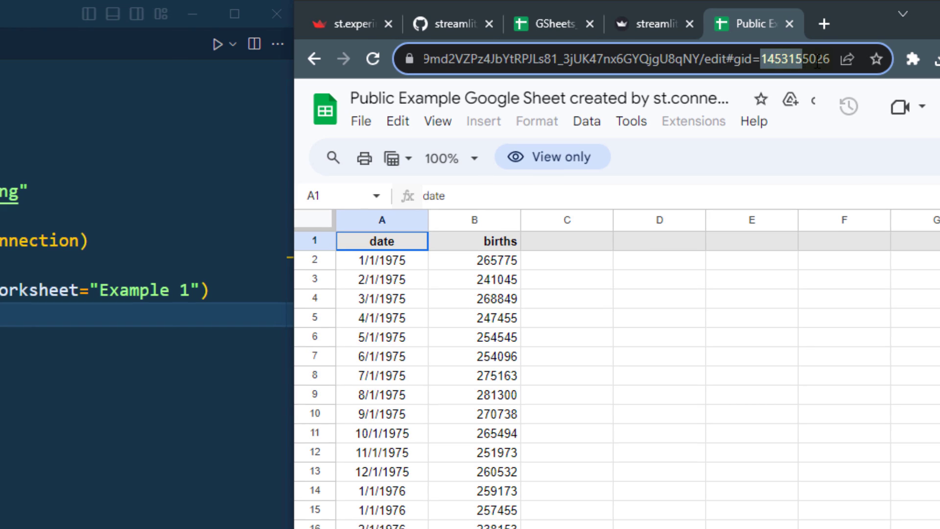
pyautogui.doubleClick(797, 59)
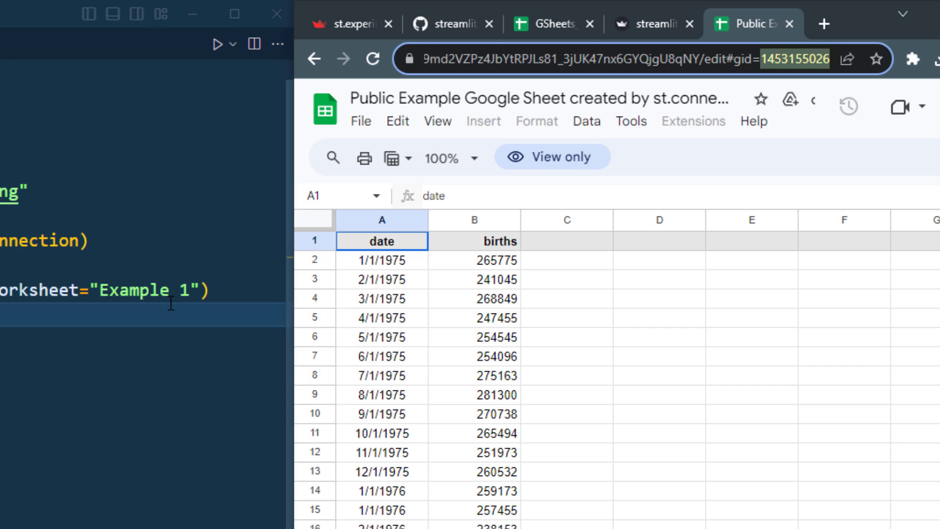
pyautogui.doubleClick(144, 289)
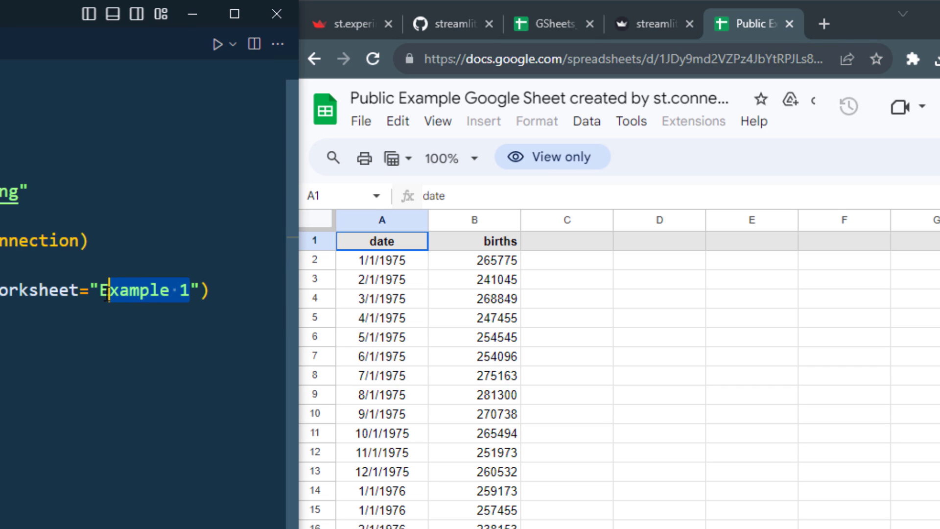
pyautogui.write('1453155026')
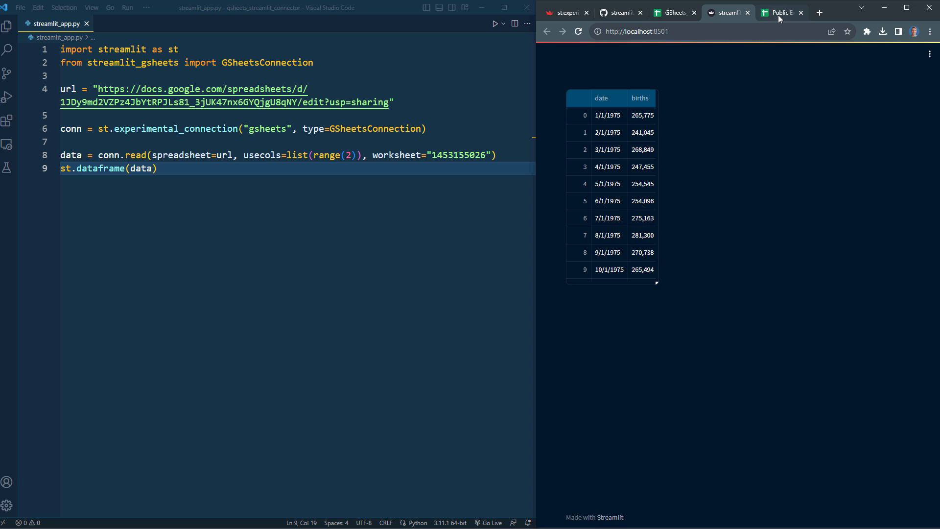
# Show the public example sheet beside the app and point out its worksheet id
pyautogui.click(779, 12)
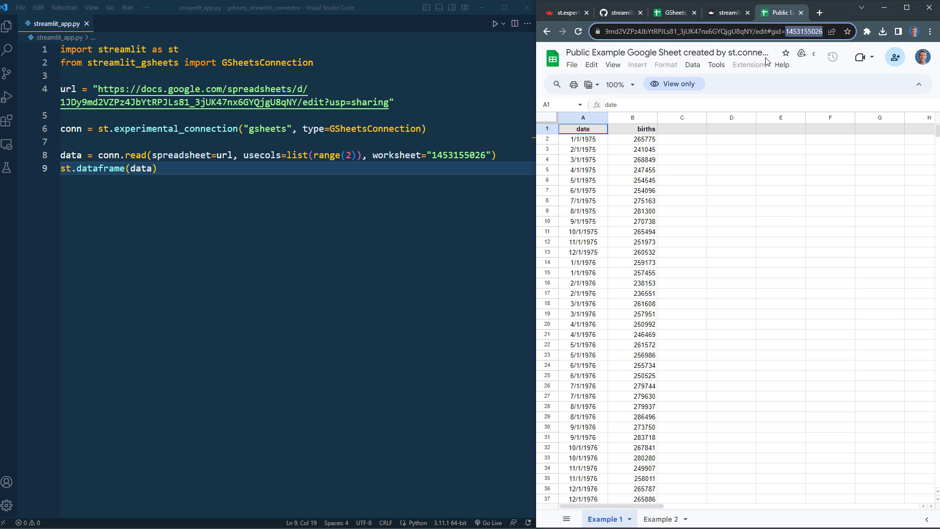
pyautogui.click(661, 519)
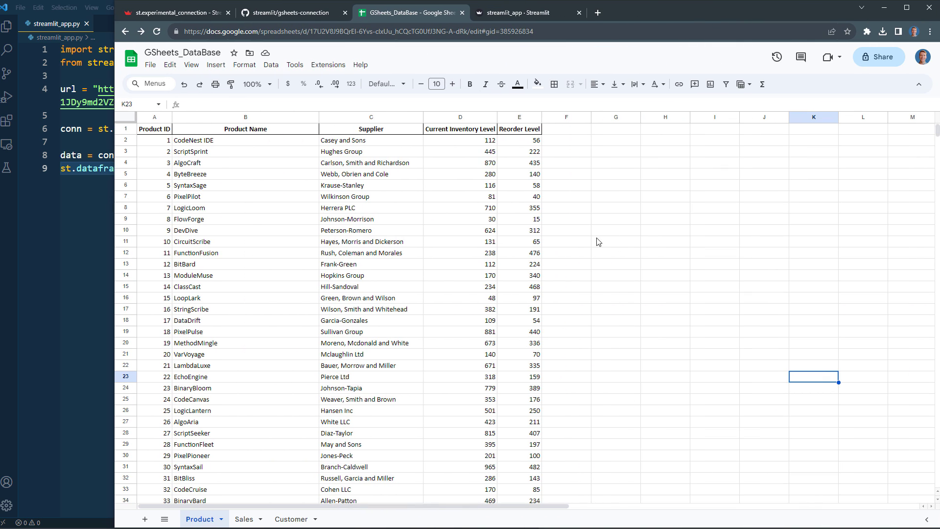
pyautogui.moveTo(640, 252)
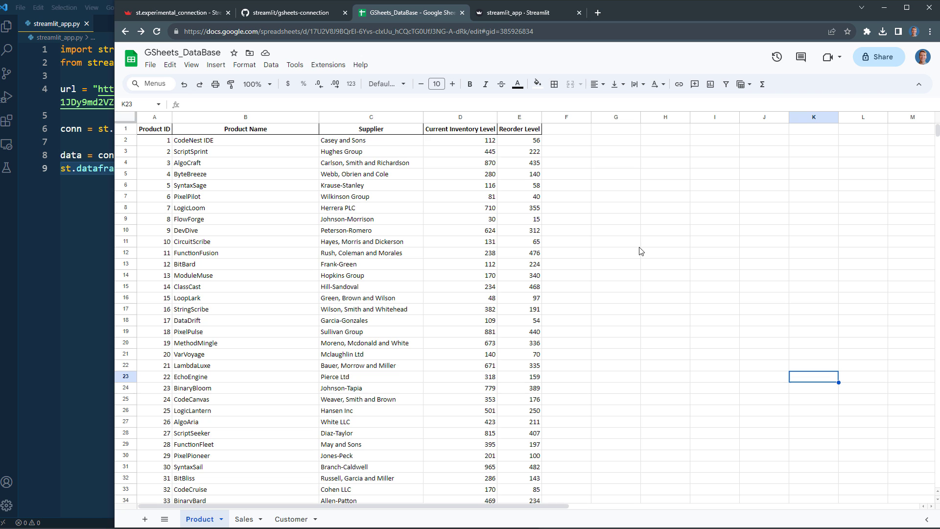
# View the Sales and Customer sheets of GSheets_DataBase
pyautogui.click(243, 519)
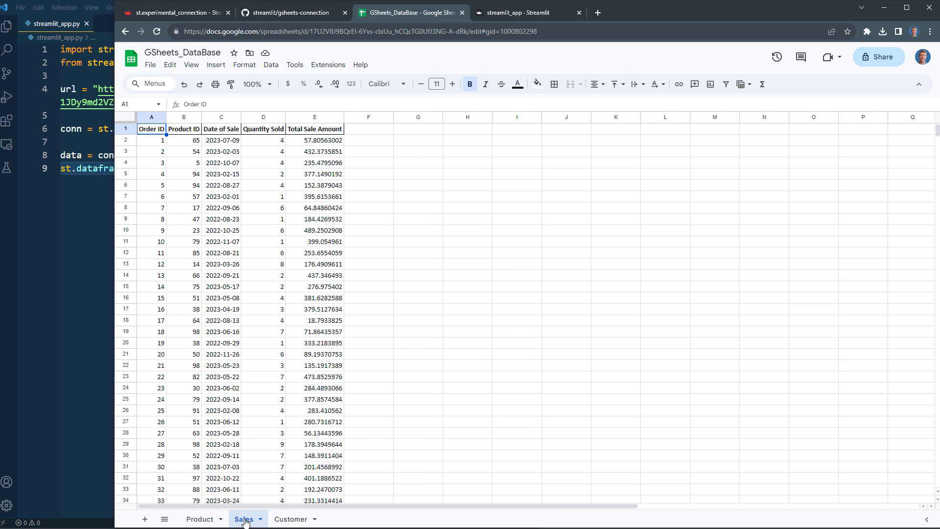
pyautogui.click(292, 518)
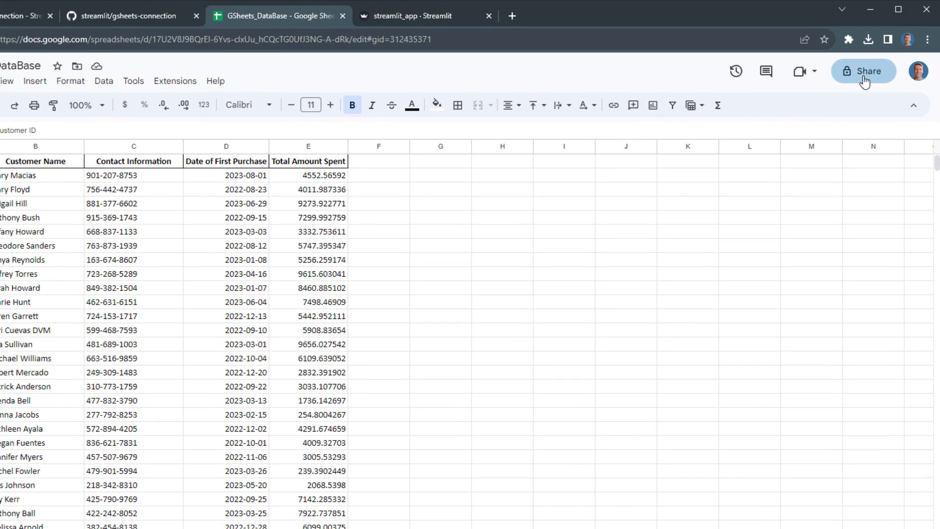
# Share GSheets_DataBase with anyone with the link and copy that link
pyautogui.click(864, 72)
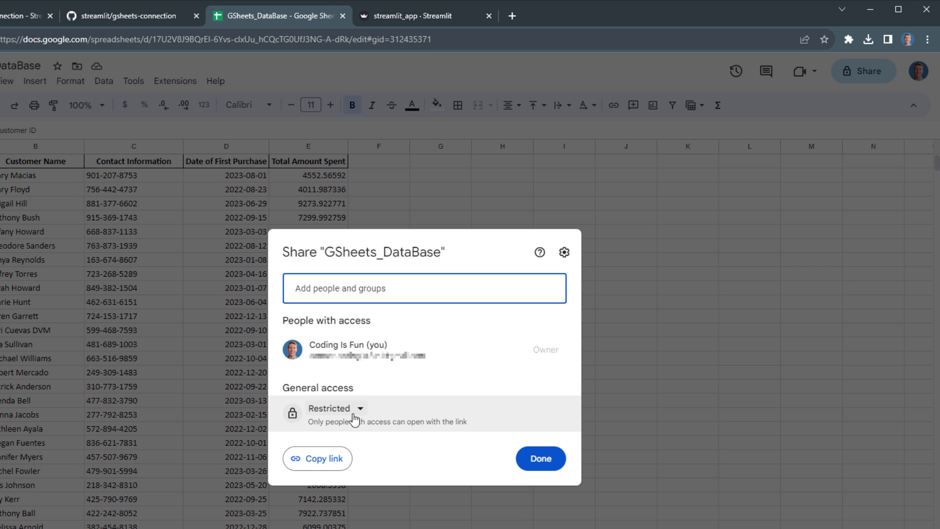
pyautogui.click(334, 408)
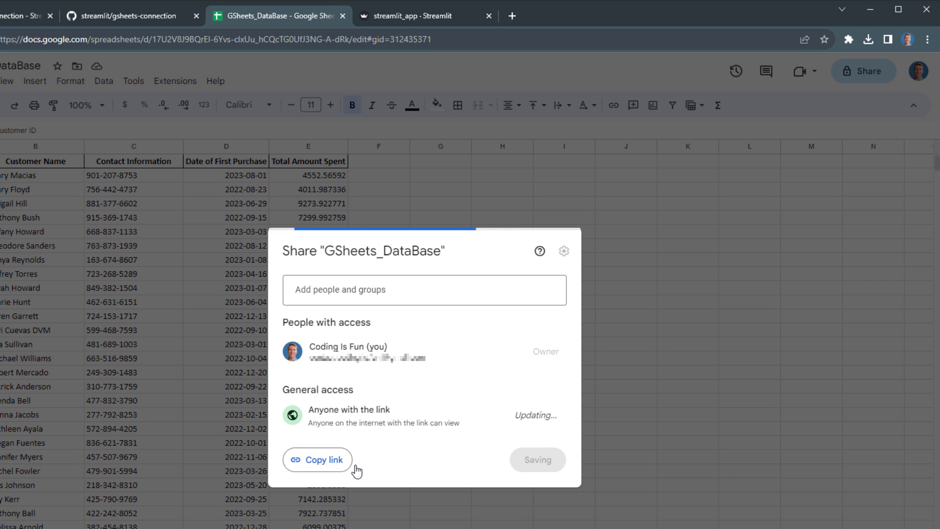
pyautogui.click(317, 459)
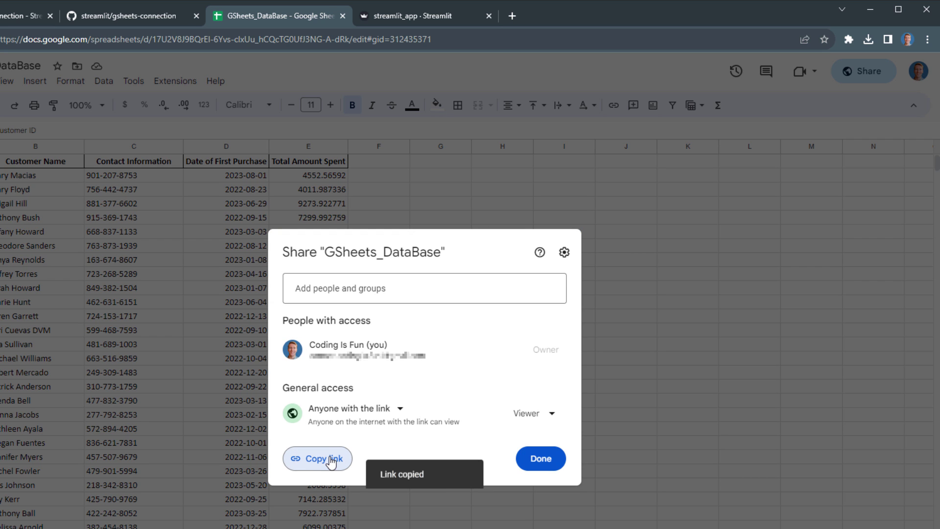
pyautogui.click(540, 459)
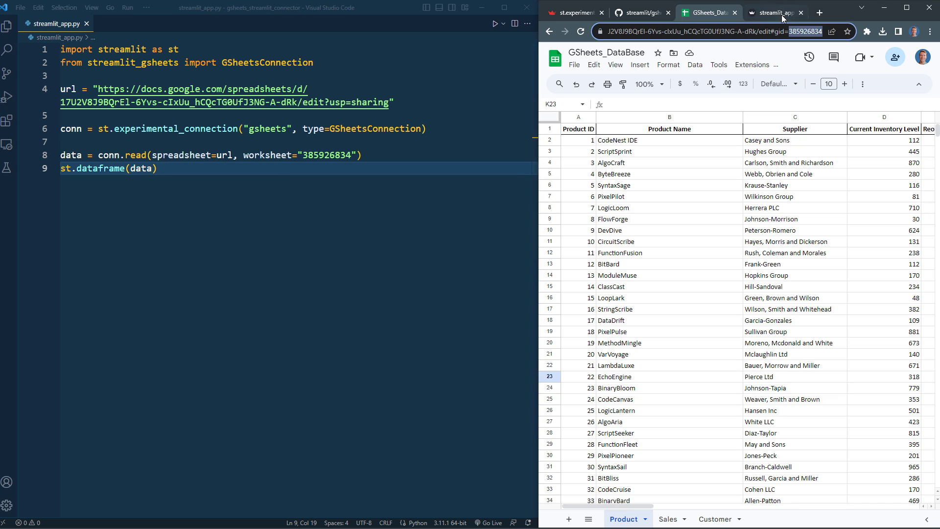
# Rerun the app to load the Product sheet and enlarge the data table
pyautogui.click(775, 13)
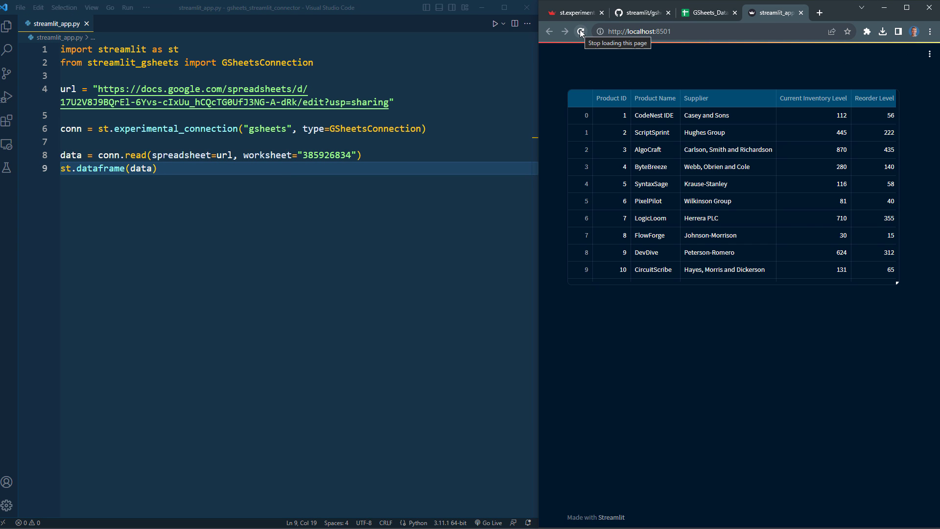
pyautogui.click(580, 31)
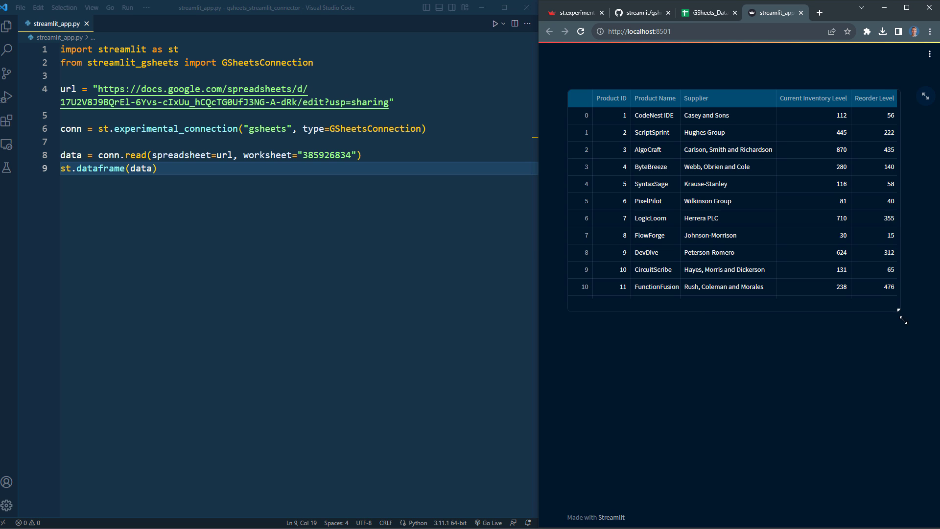
pyautogui.moveTo(903, 319); pyautogui.dragTo(903, 430)
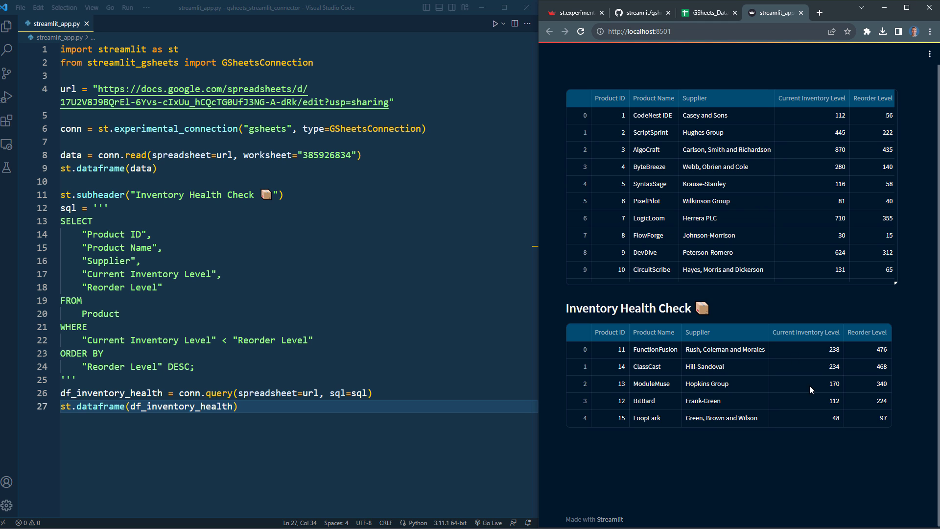
# Return to the GSheets_DataBase spreadsheet after adding the Inventory Health Check query
pyautogui.click(707, 11)
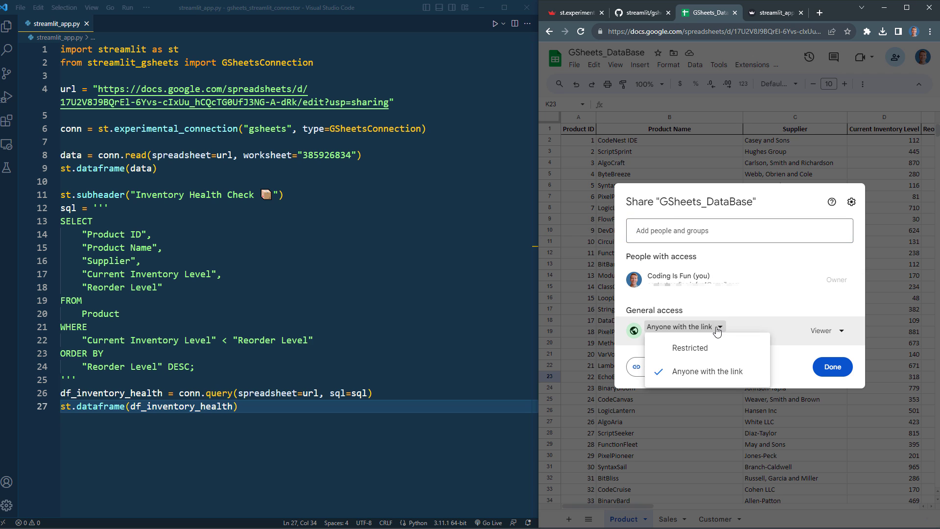
# Set GSheets_DataBase's general access back to Restricted and rerun the Streamlit app
pyautogui.click(831, 367)
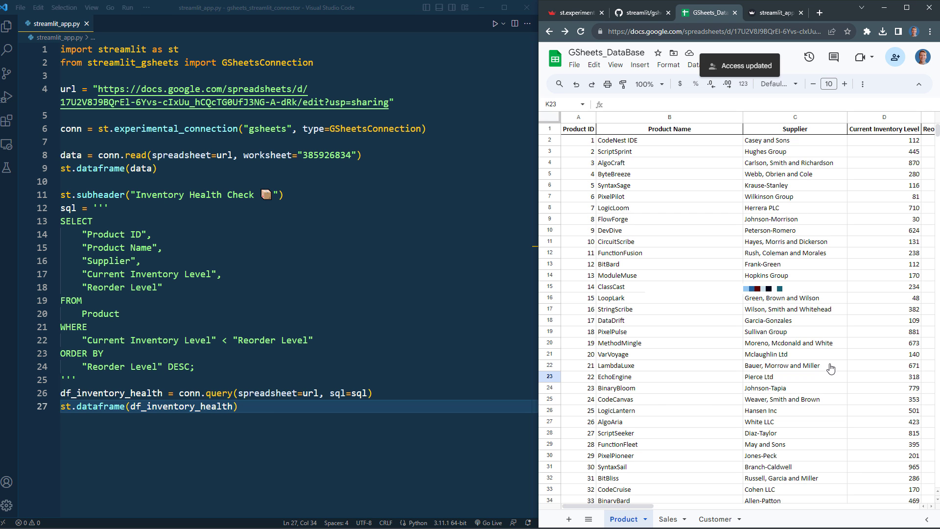
pyautogui.click(772, 13)
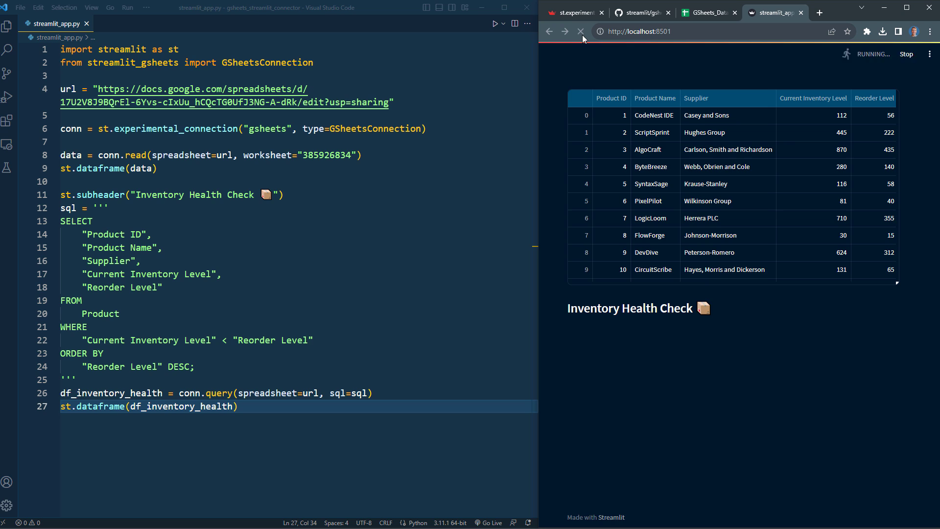
pyautogui.click(580, 31)
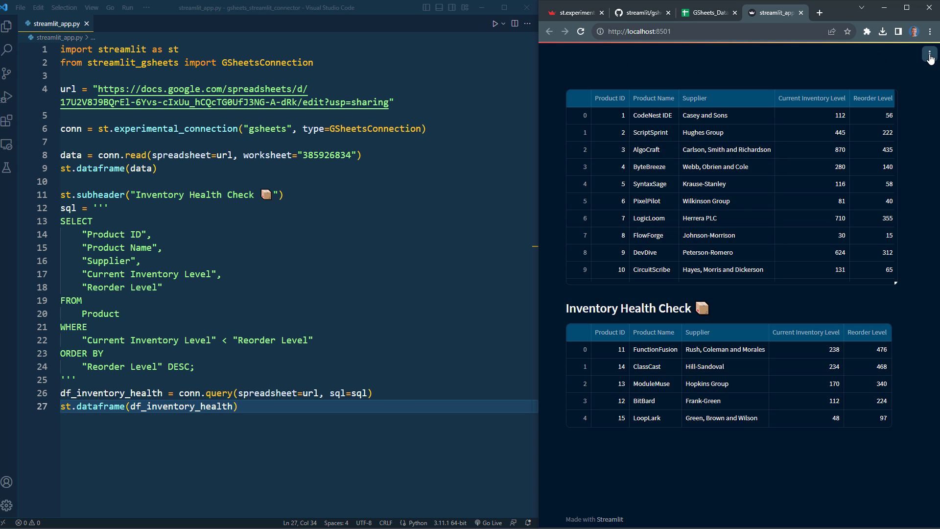
# Clear the app's cached sheet data and rerun against the private sheet to get the ParserError
pyautogui.click(930, 55)
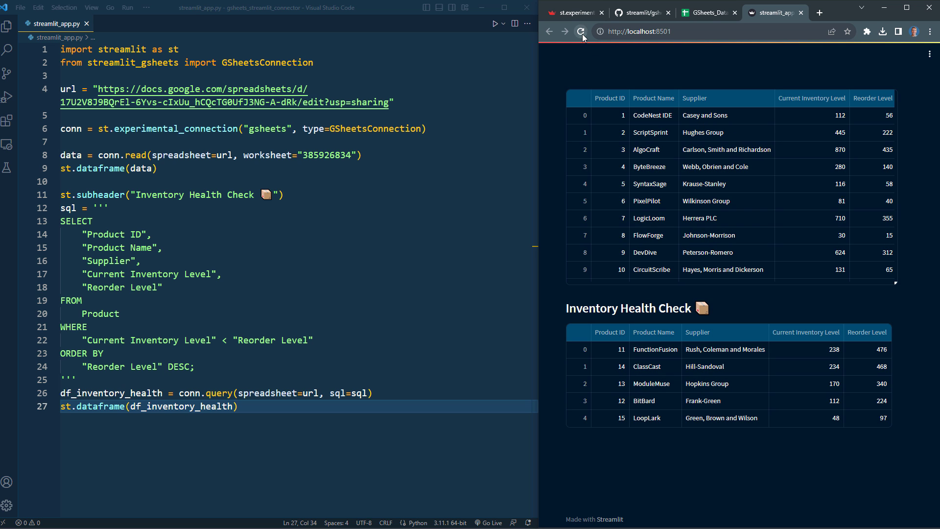
pyautogui.click(581, 32)
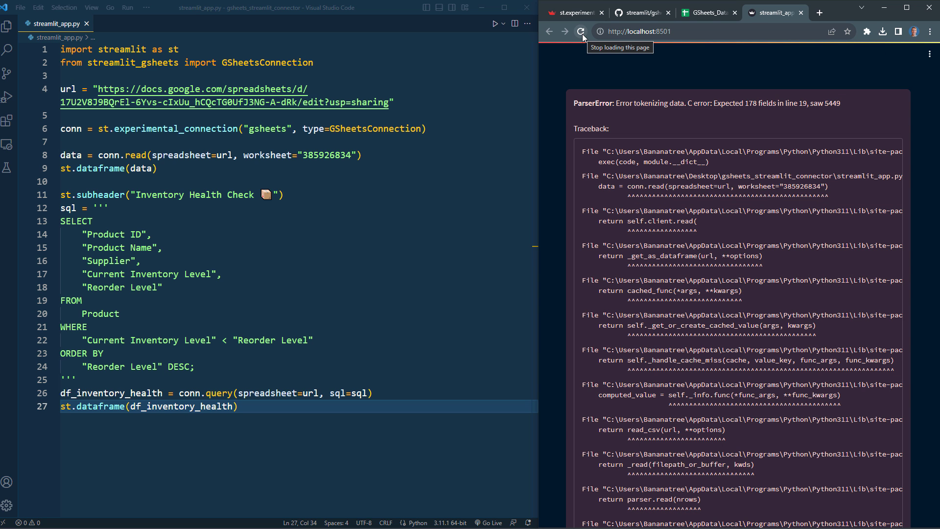
pyautogui.click(580, 32)
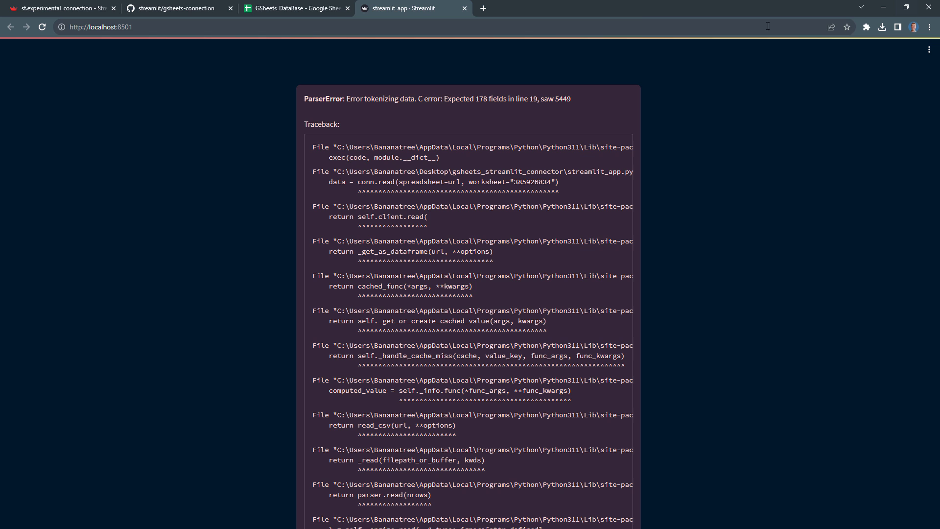
# Reach the README's Service account / CRUD setup steps and follow the Google Developers Console link
pyautogui.click(174, 7)
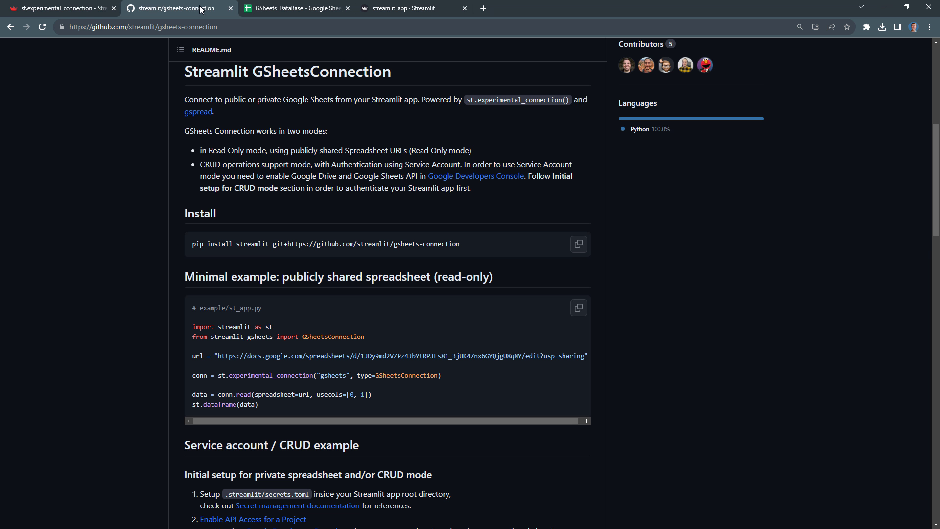
pyautogui.scroll(-3)
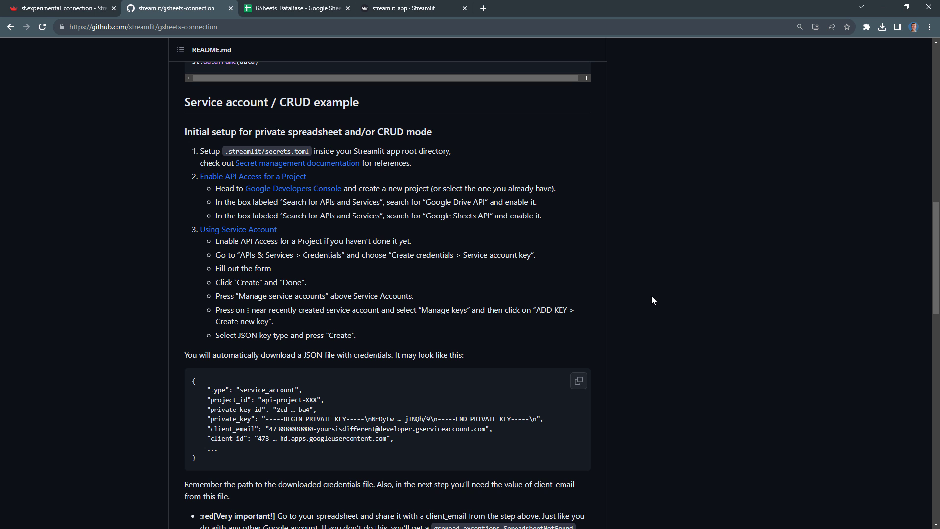
pyautogui.click(293, 188)
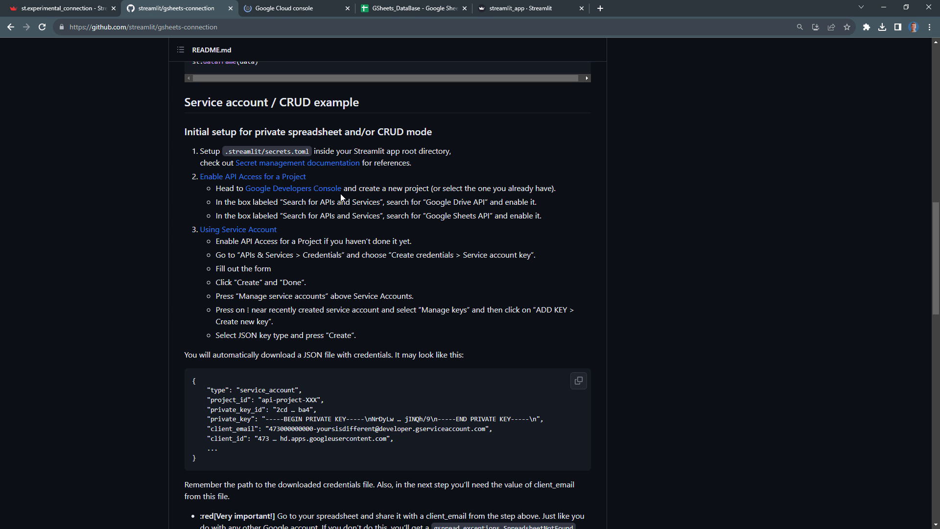
# Create a Google Cloud project named db-gsheets and switch the console to it
pyautogui.click(378, 9)
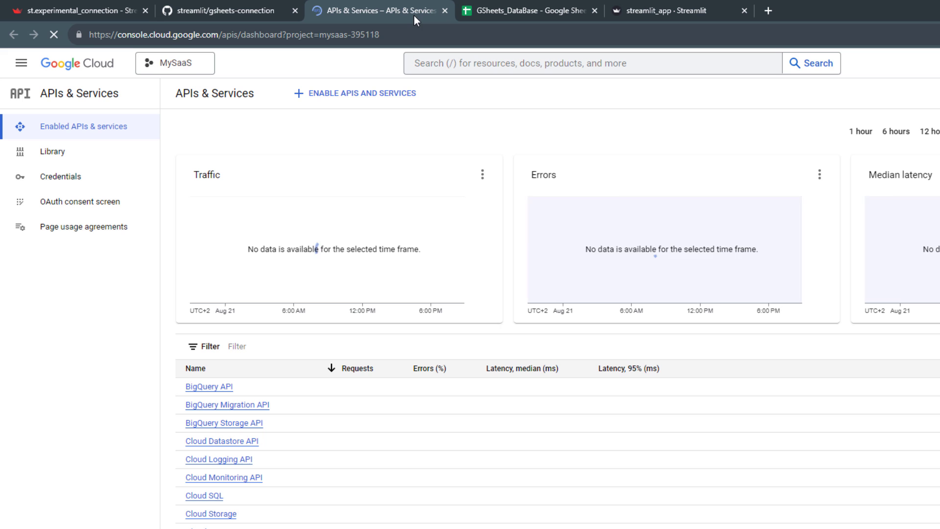
pyautogui.click(175, 63)
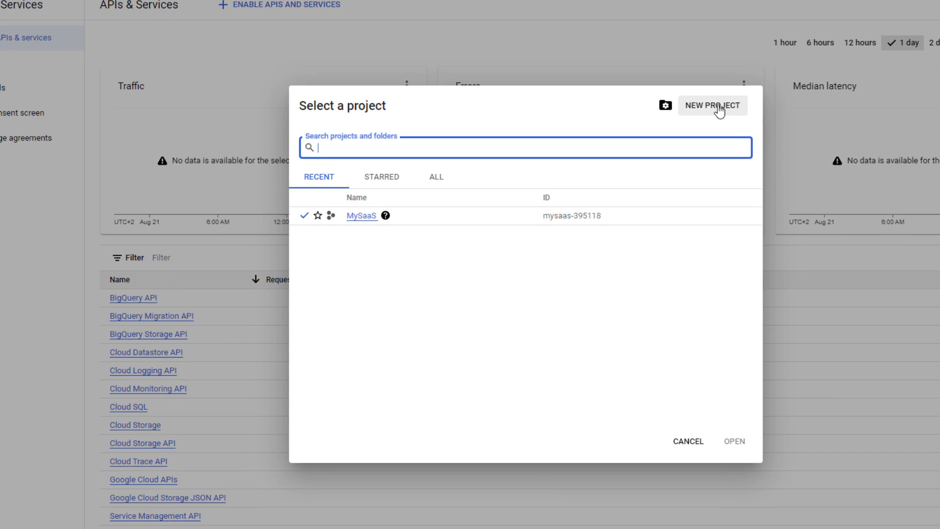
pyautogui.click(712, 106)
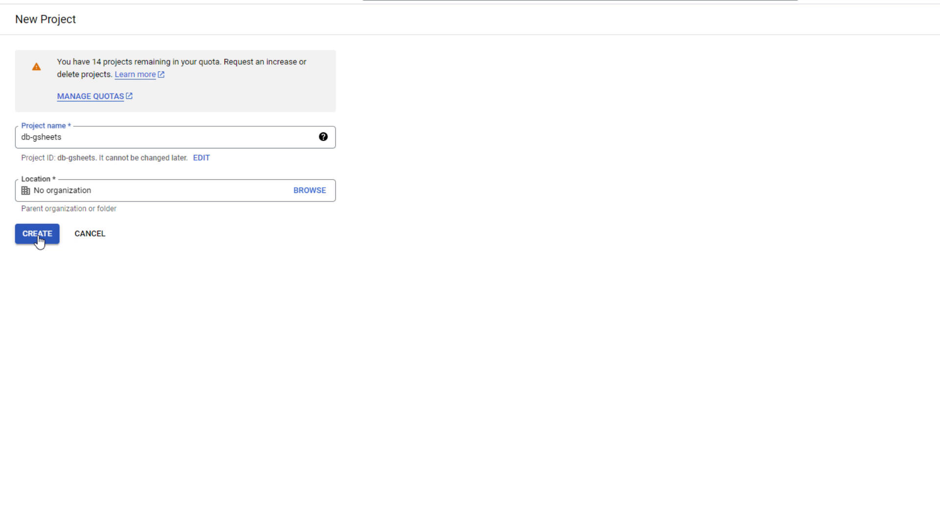
pyautogui.click(36, 234)
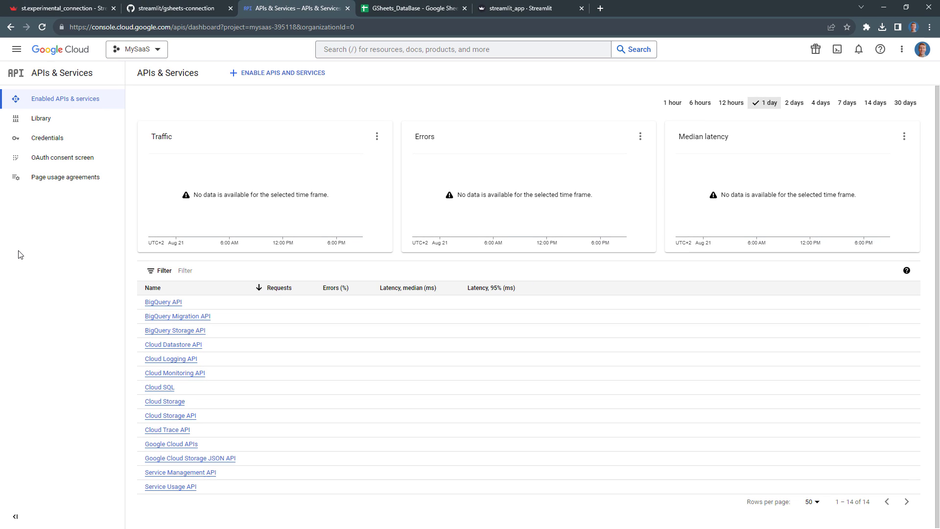
pyautogui.click(136, 49)
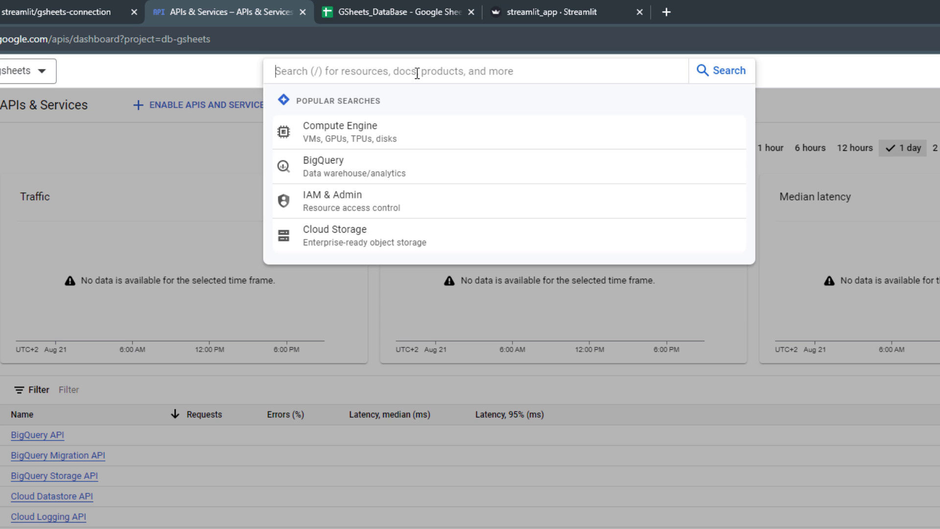
# Search 'google drive api' and bring up the Google Drive API page for the project
pyautogui.write('google drive api')
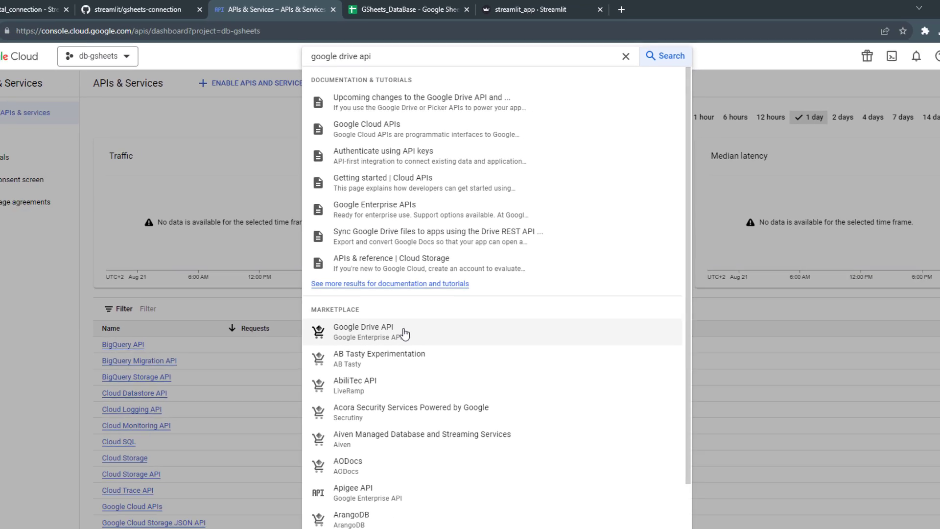
pyautogui.click(362, 327)
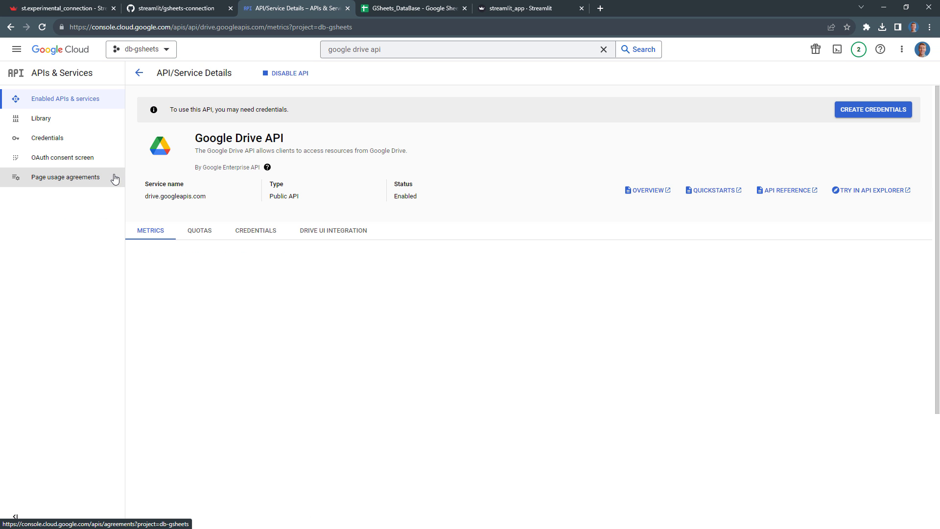
pyautogui.click(468, 49)
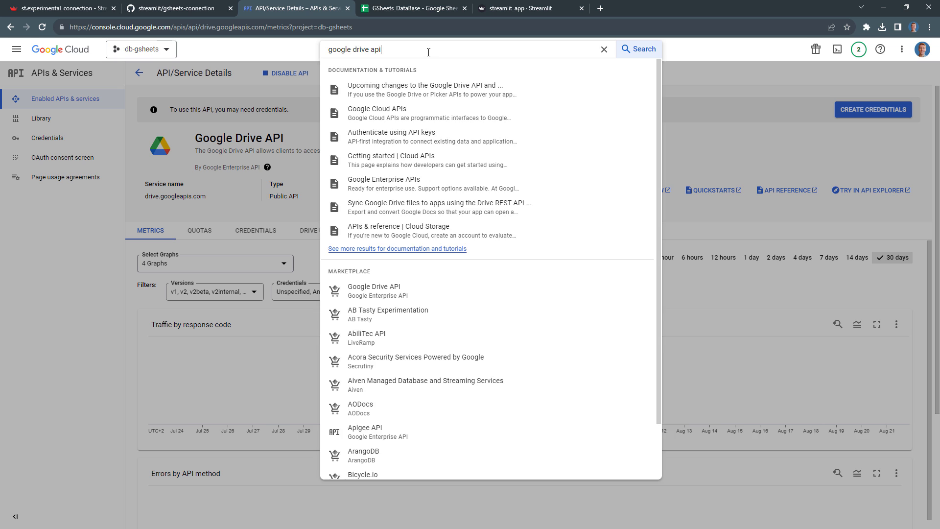
# Search 'google sheets', reach the Google Sheets API product page and enable it
pyautogui.write('google sheets')
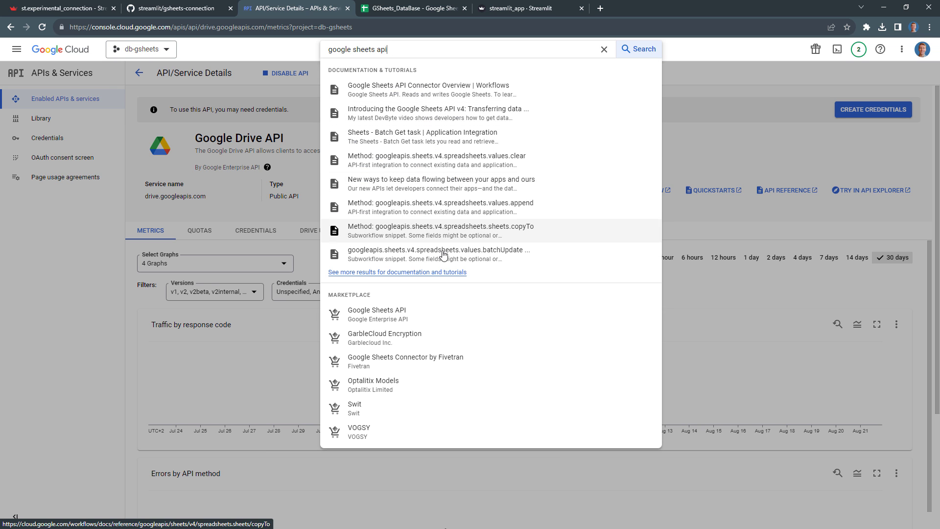
pyautogui.click(378, 312)
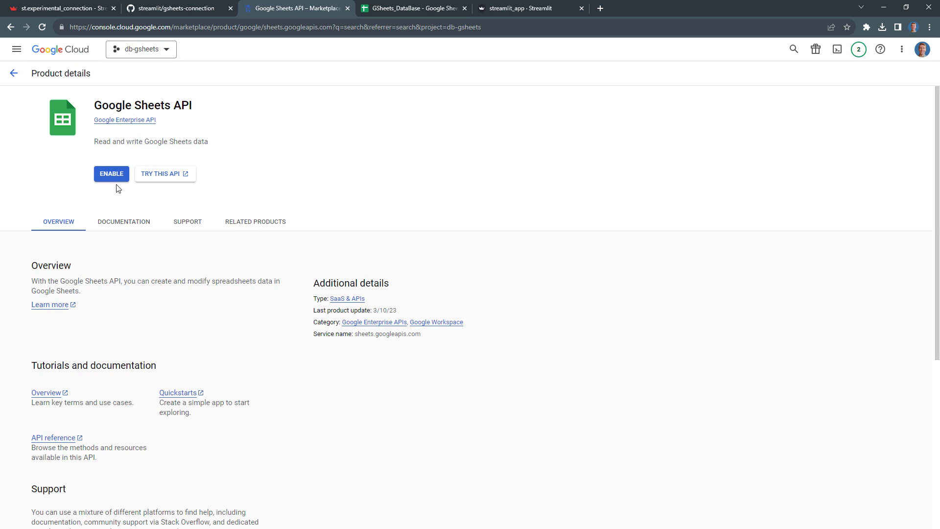
pyautogui.click(111, 174)
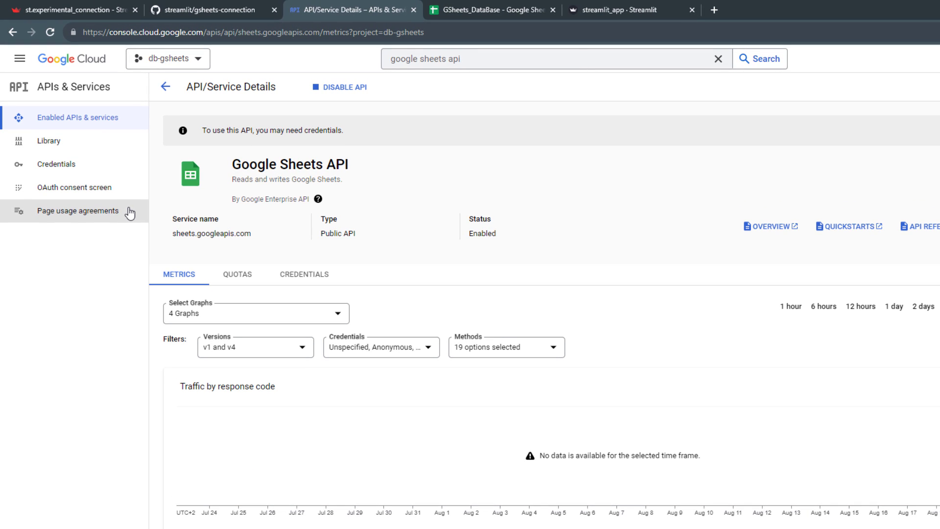
# Start a new service account from Credentials, named python gsheets access
pyautogui.click(55, 165)
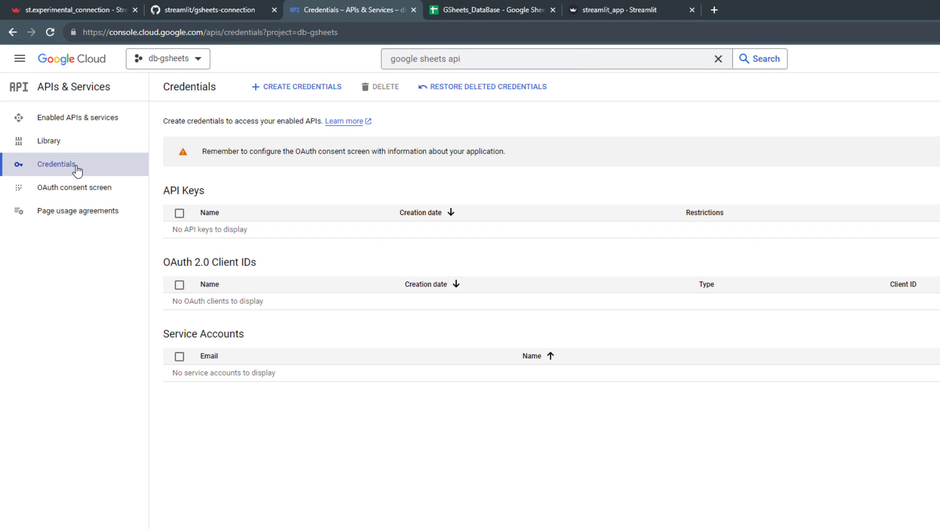
pyautogui.click(296, 86)
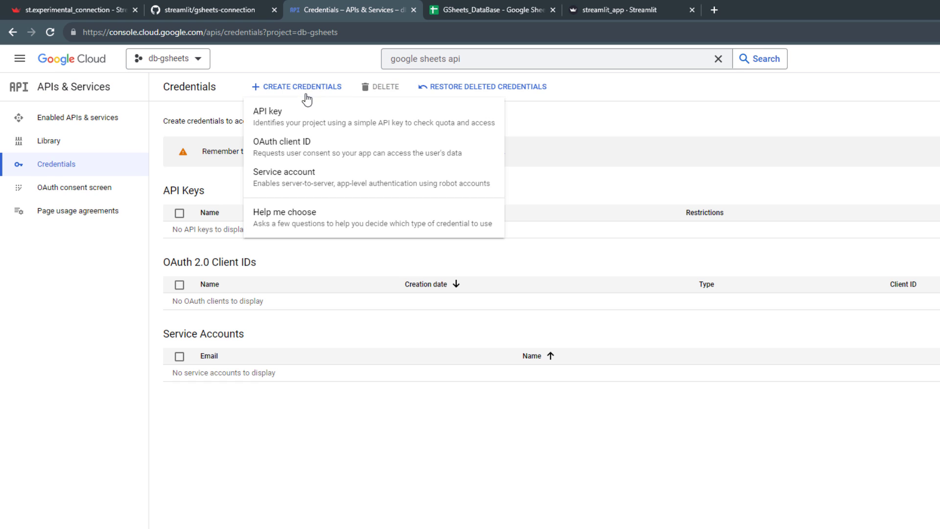
pyautogui.moveTo(307, 177)
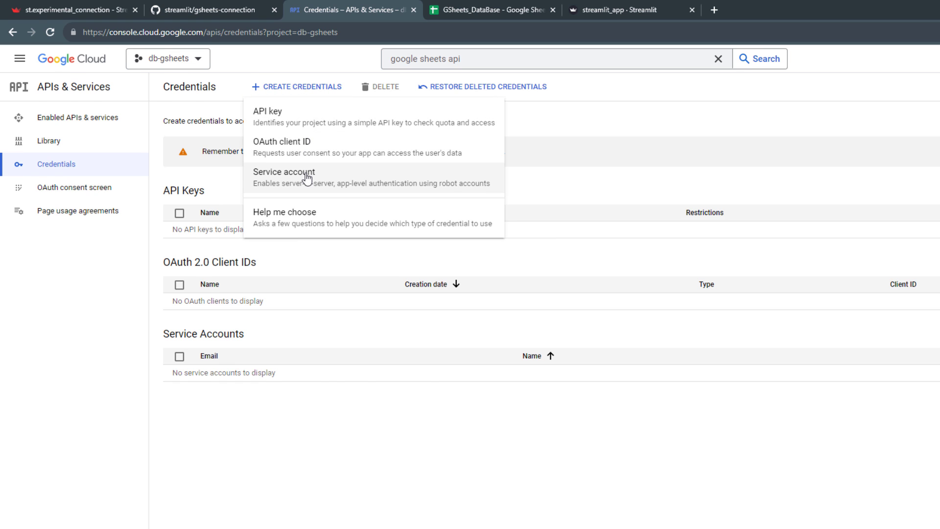
pyautogui.click(284, 173)
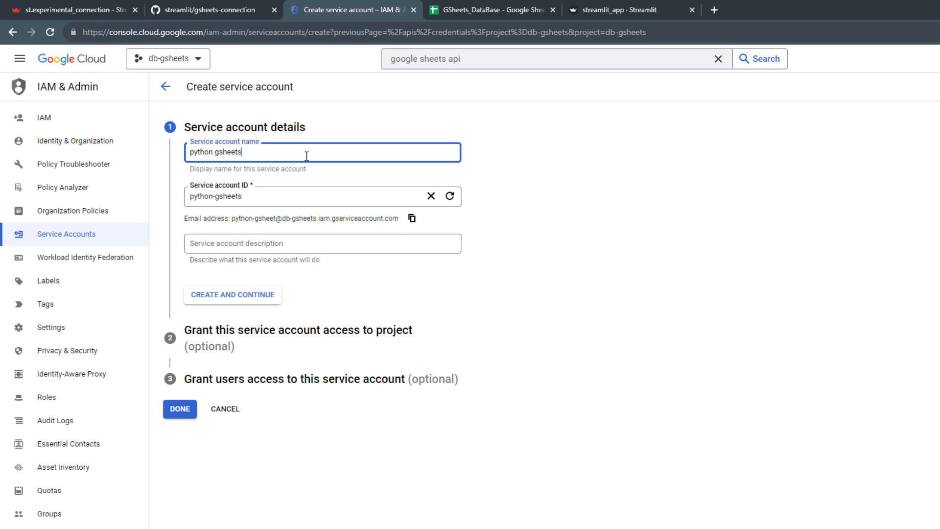
pyautogui.write('access')
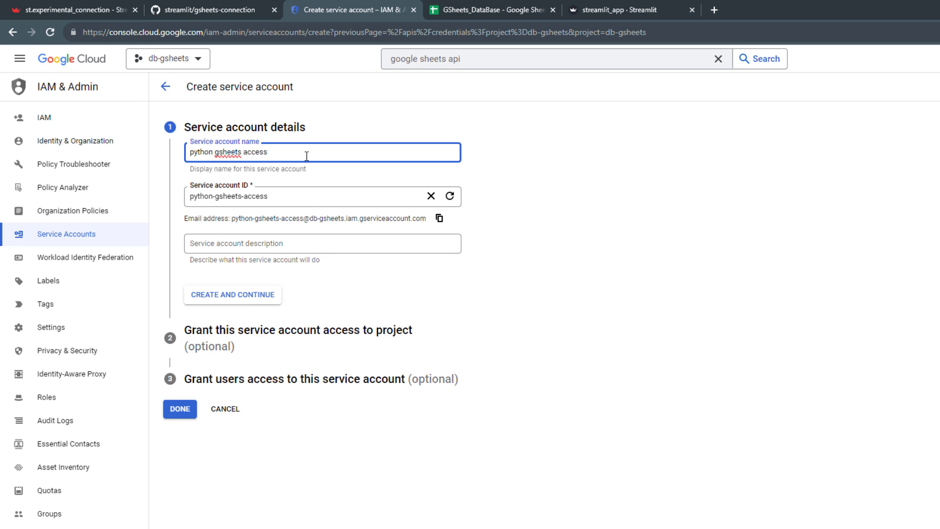
pyautogui.click(233, 294)
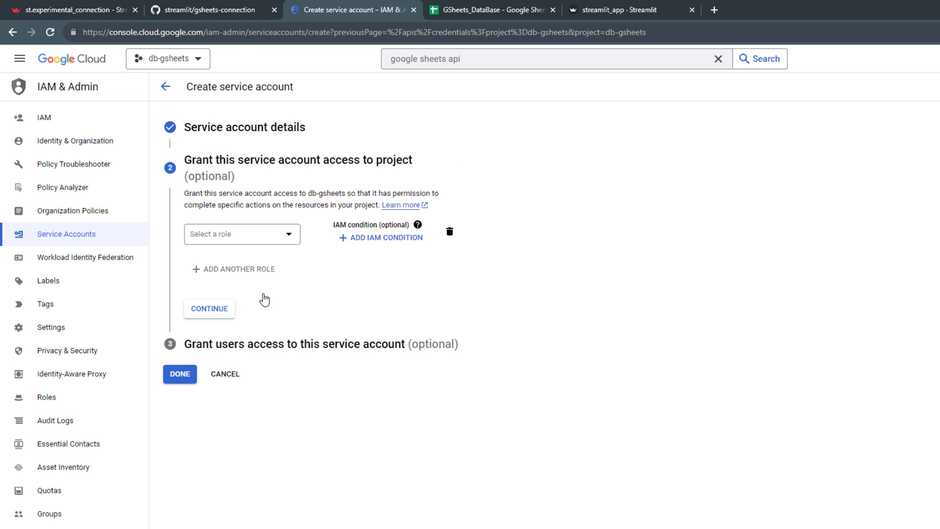
# Grant the service account the Basic > Editor role and finish creating it
pyautogui.click(241, 234)
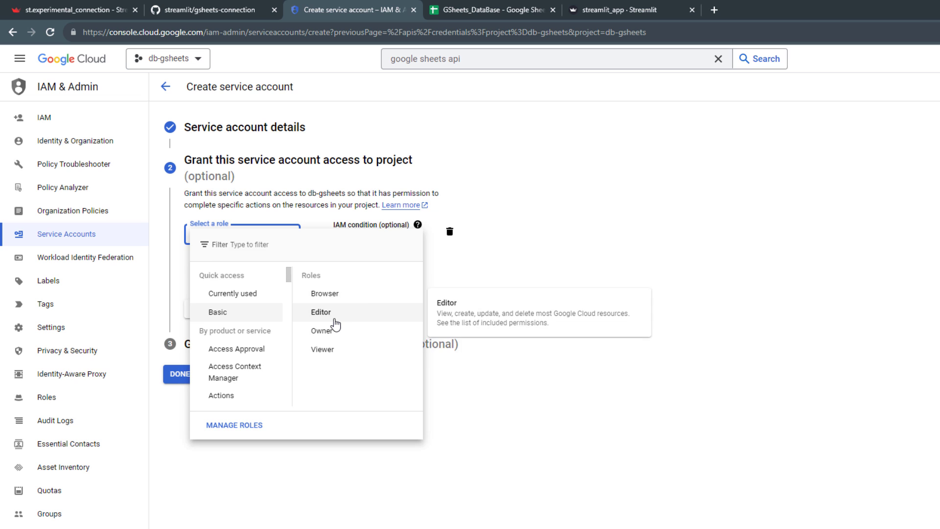
pyautogui.click(321, 312)
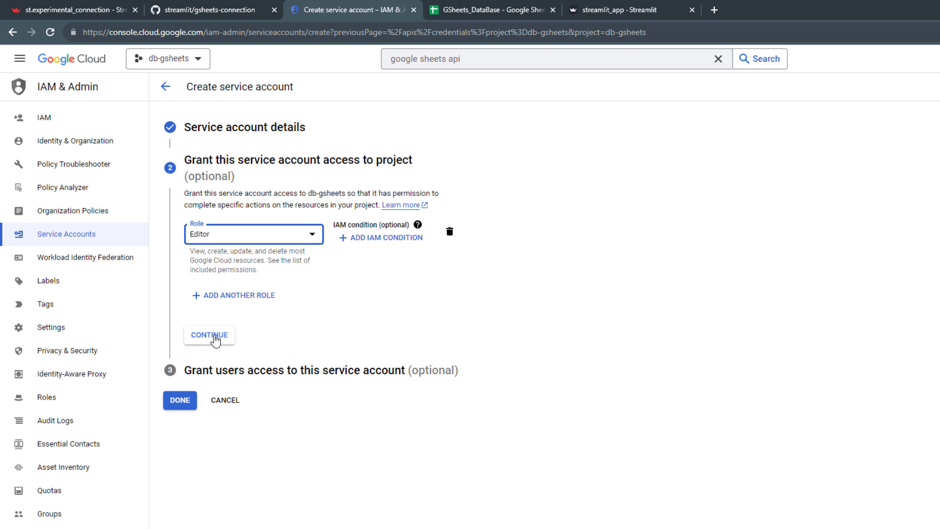
pyautogui.click(208, 335)
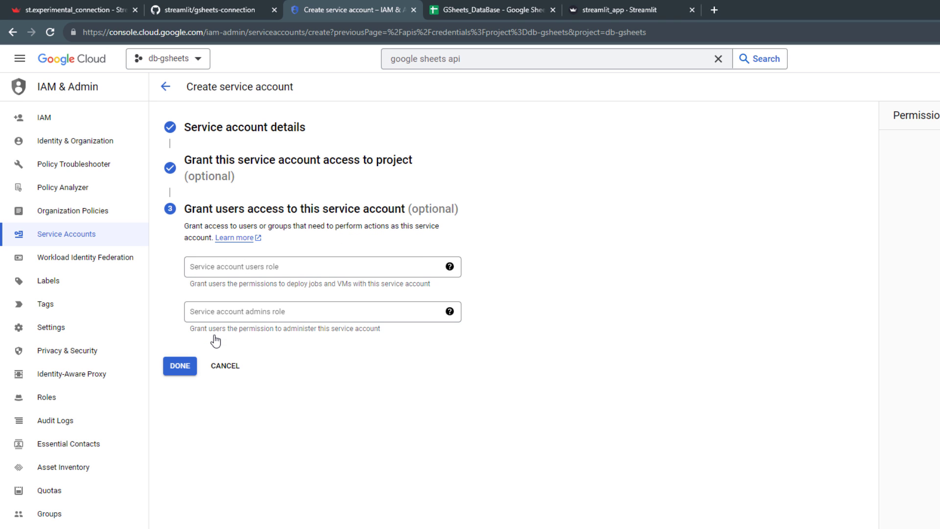
pyautogui.click(179, 365)
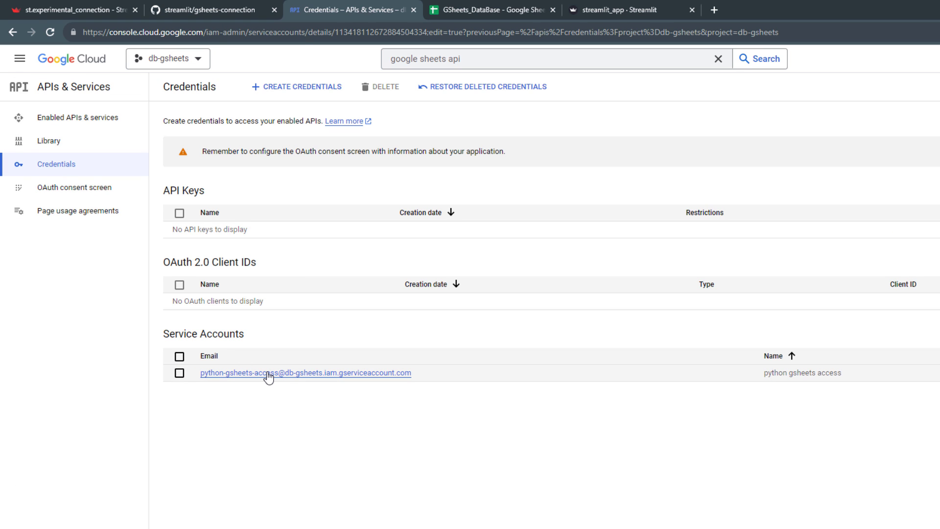
# Add a new JSON private key to the service account and download it
pyautogui.click(305, 372)
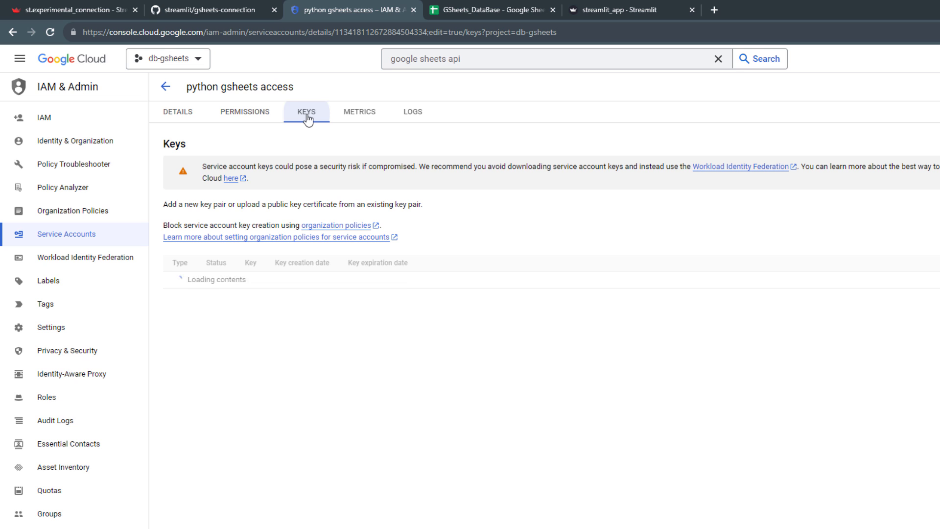
pyautogui.click(186, 261)
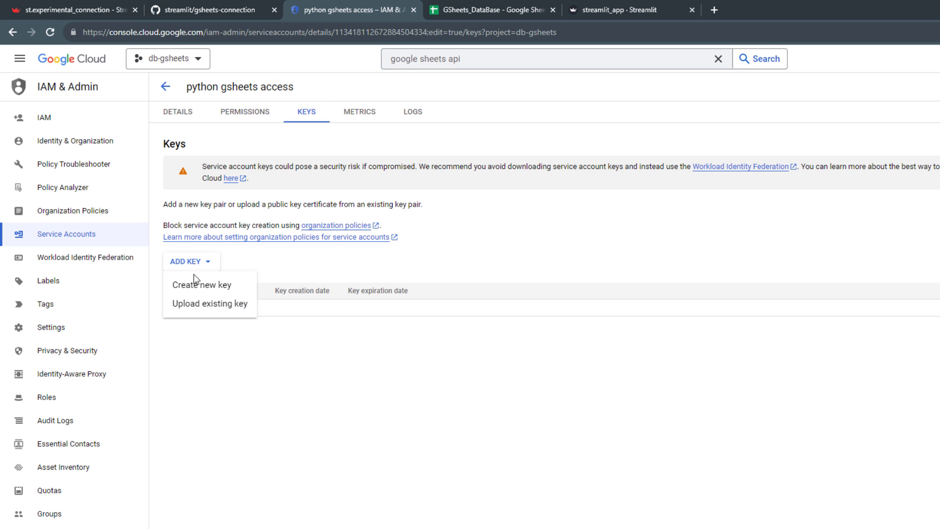
pyautogui.click(200, 283)
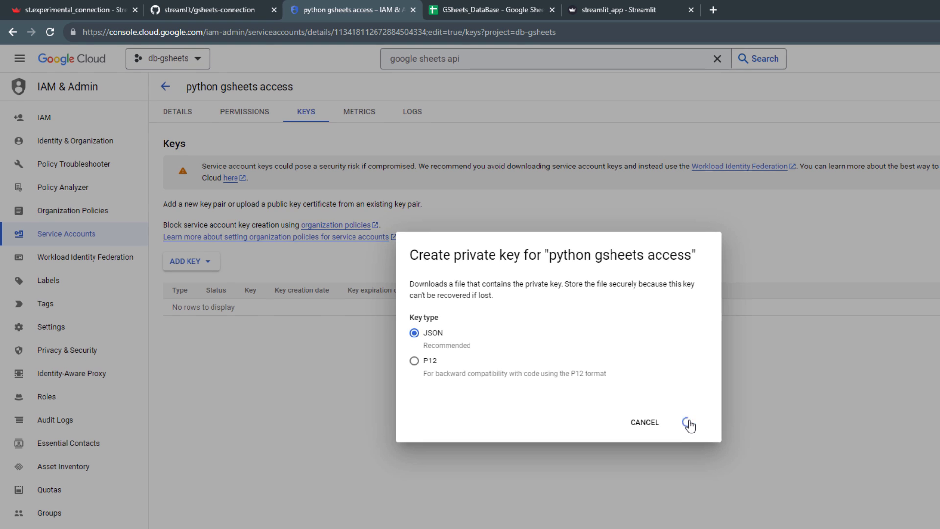
pyautogui.click(687, 422)
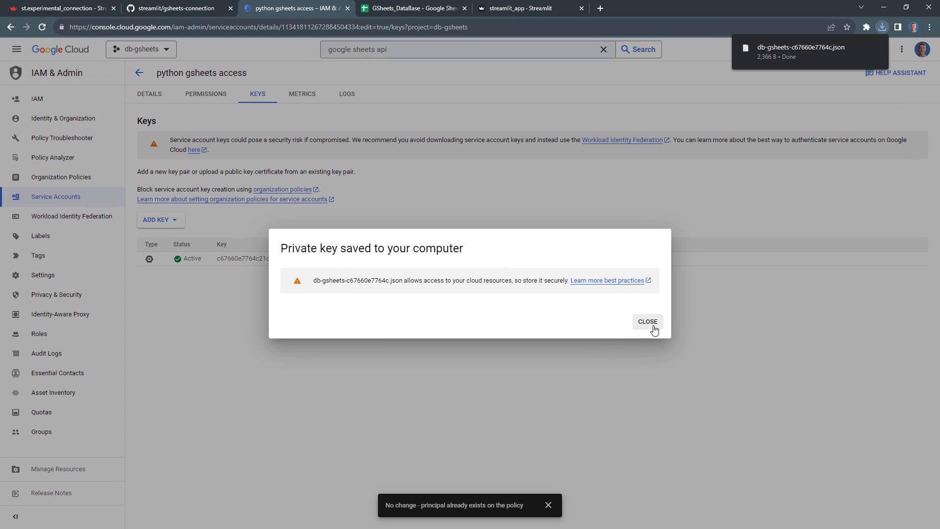
# Dismiss the 'Private key saved' notice and open the downloaded JSON key in VS Code
pyautogui.click(647, 322)
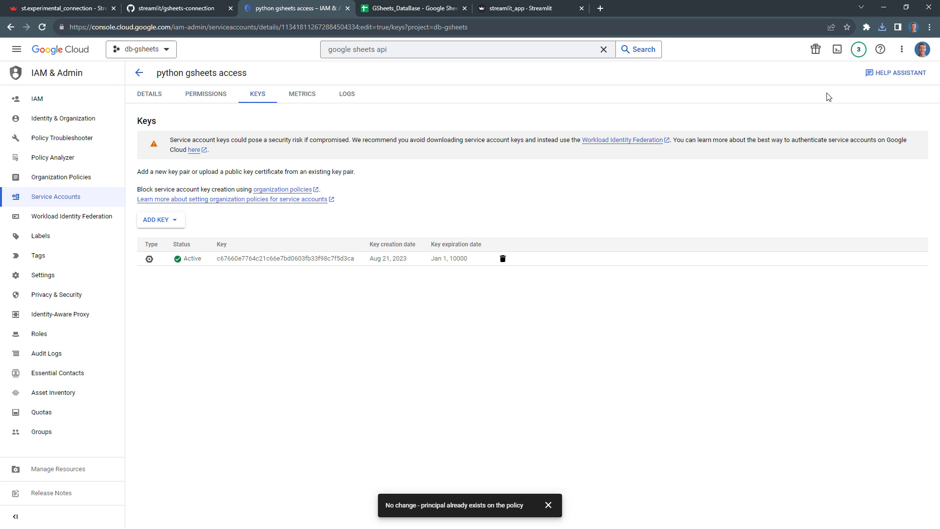
pyautogui.click(882, 28)
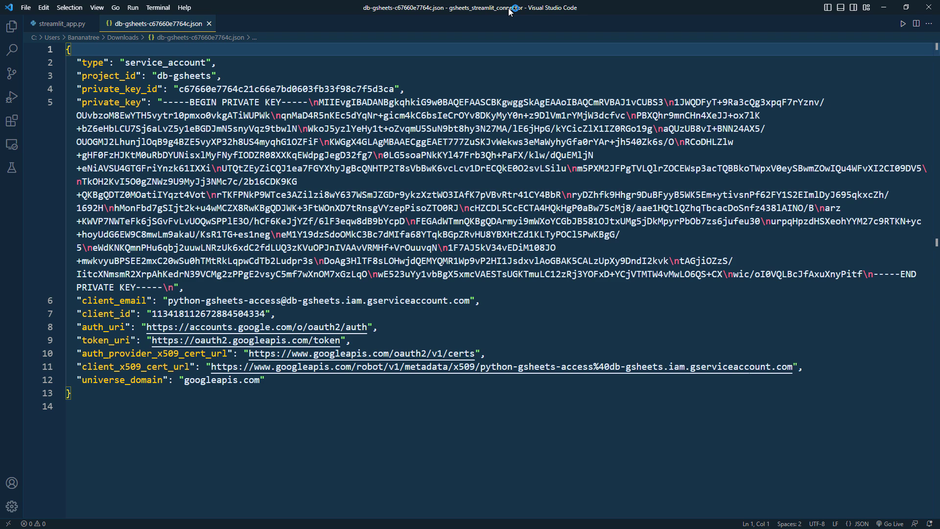
pyautogui.moveTo(530, 12)
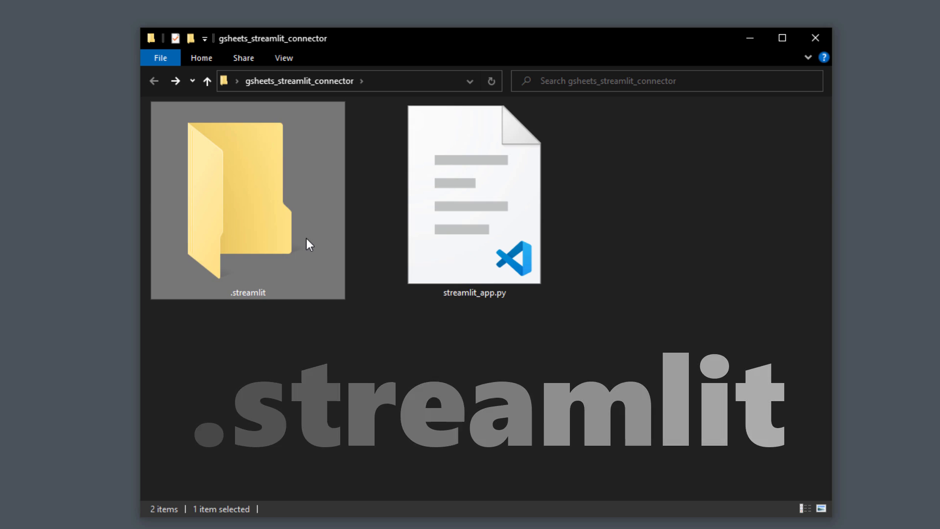
# Add secrets.toml under .streamlit with [connections.gsheets], the spreadsheet URL, service_account type and key fields
pyautogui.doubleClick(247, 200)
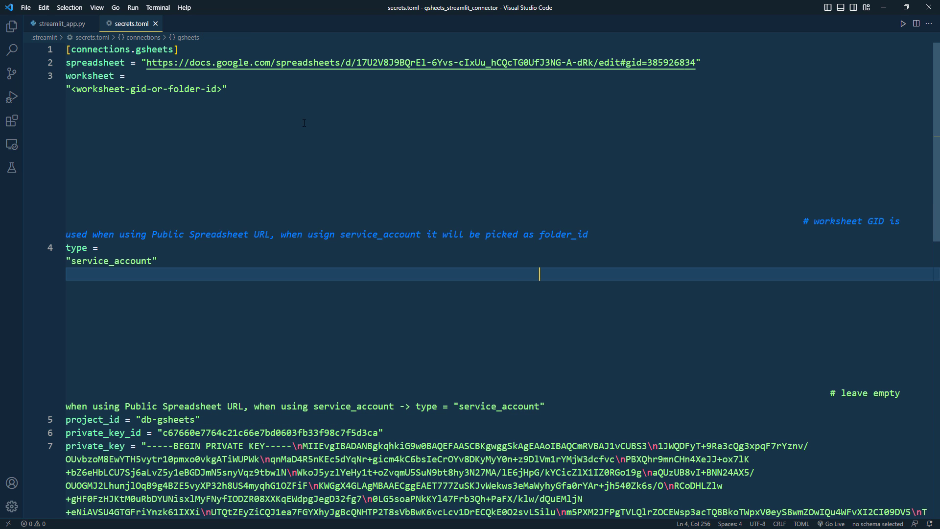
# In streamlit_app.py's conn.read, replace the numeric worksheet ID with "Product"
pyautogui.click(59, 23)
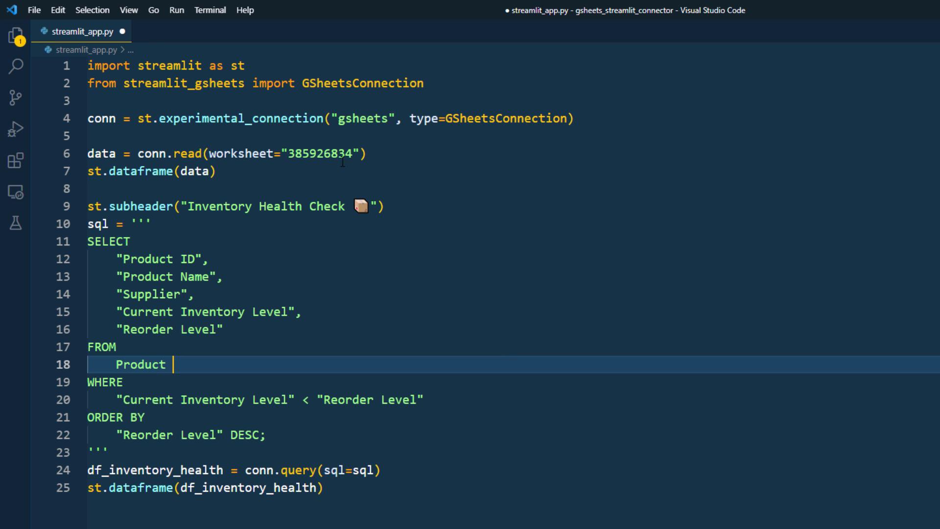
pyautogui.doubleClick(322, 153)
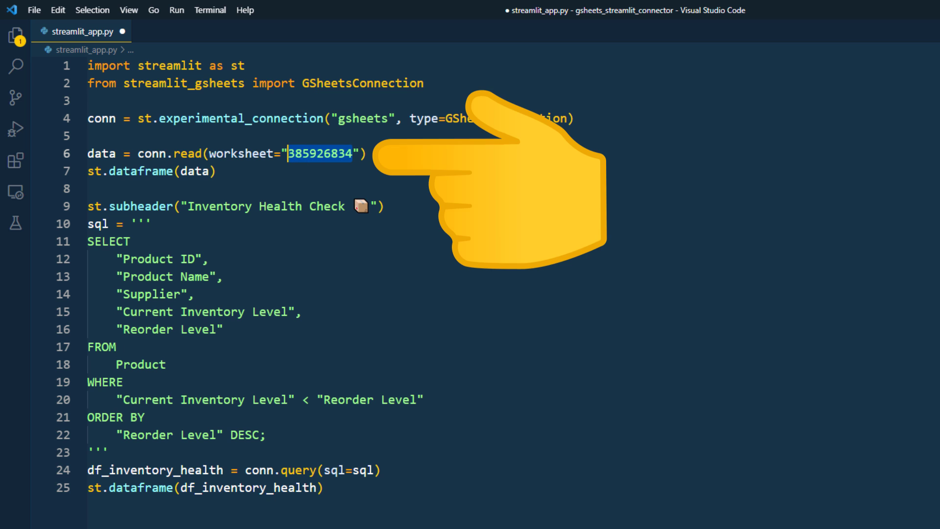
pyautogui.write('Product')
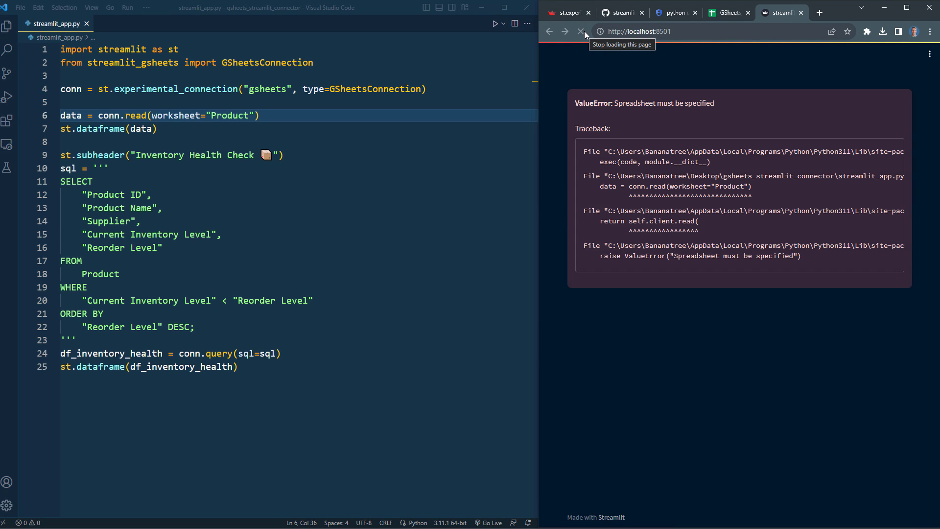
# Rerun the app to see the APIError 403 permission denied, then return to secrets.toml
pyautogui.click(581, 31)
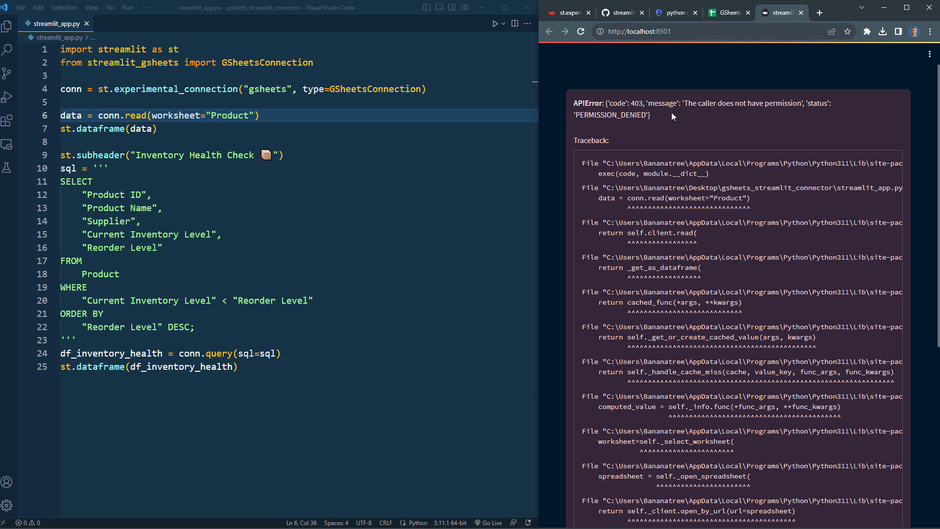
pyautogui.click(8, 27)
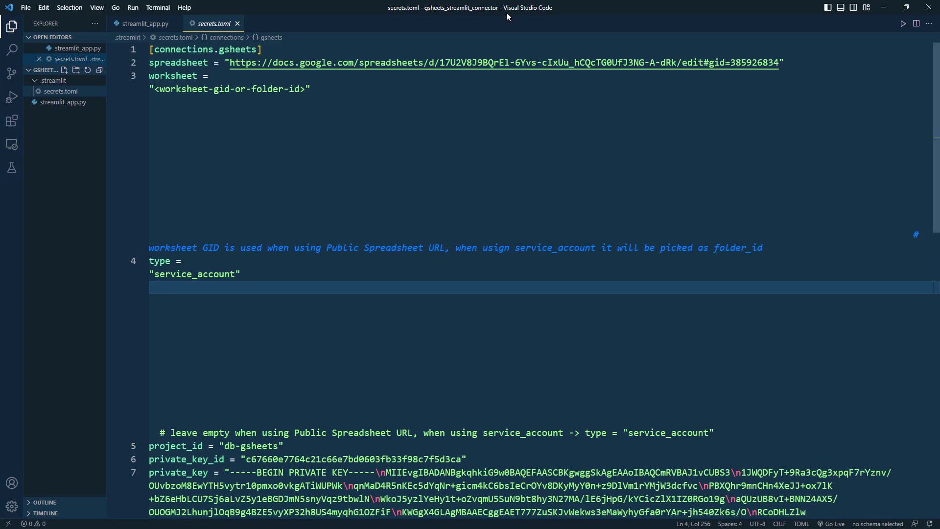
# Add the python-gsheets-access service account as an Editor recipient and send the invitation
pyautogui.scroll(-3)
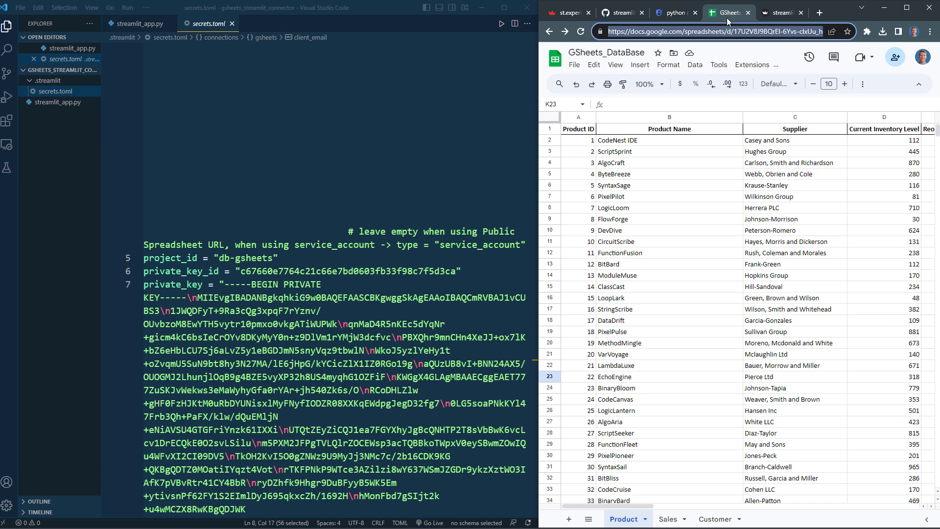
pyautogui.click(894, 57)
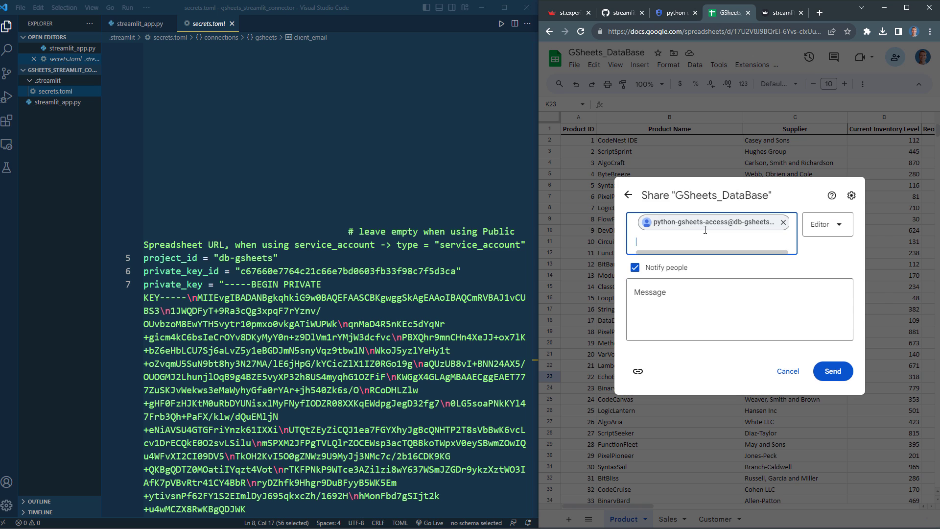
pyautogui.click(833, 372)
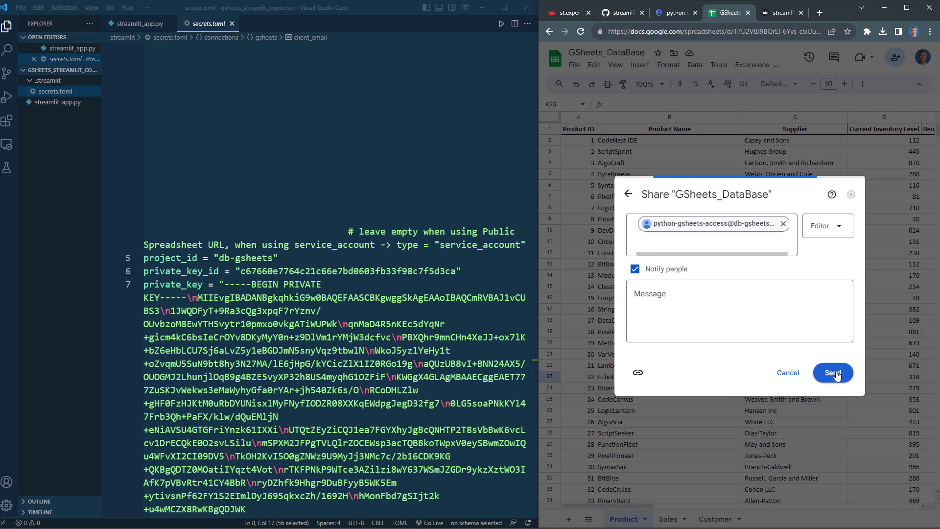
pyautogui.click(781, 12)
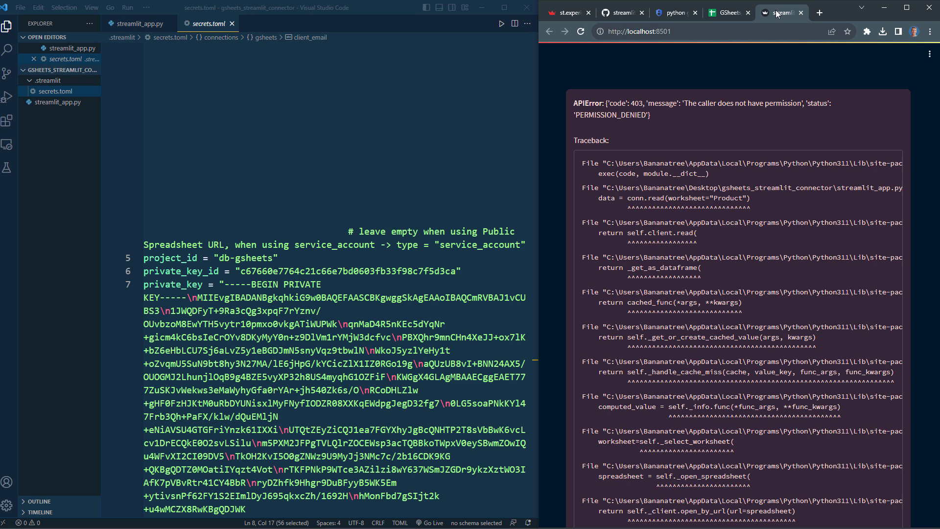
# Reload the app, switch the queried worksheet from Product to Sales and rerun
pyautogui.click(579, 31)
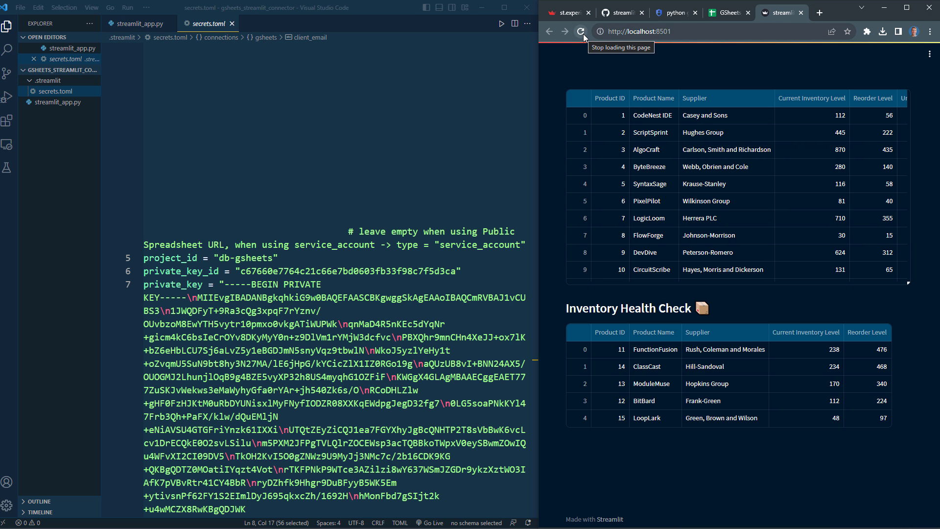
pyautogui.click(138, 24)
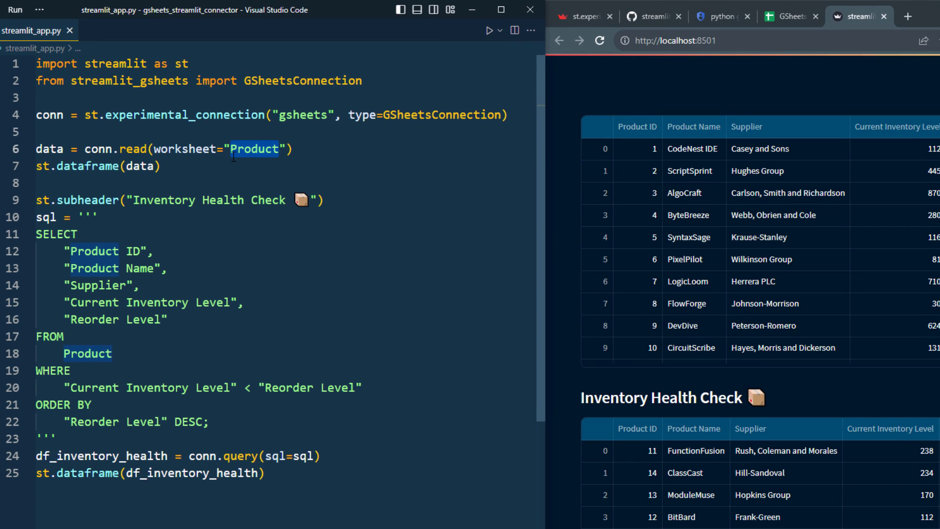
pyautogui.write('Sales')
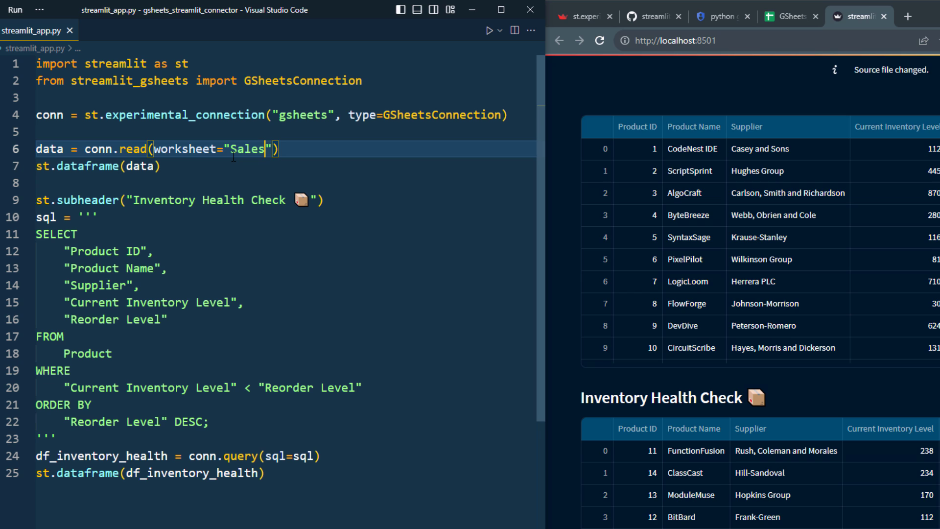
pyautogui.click(599, 41)
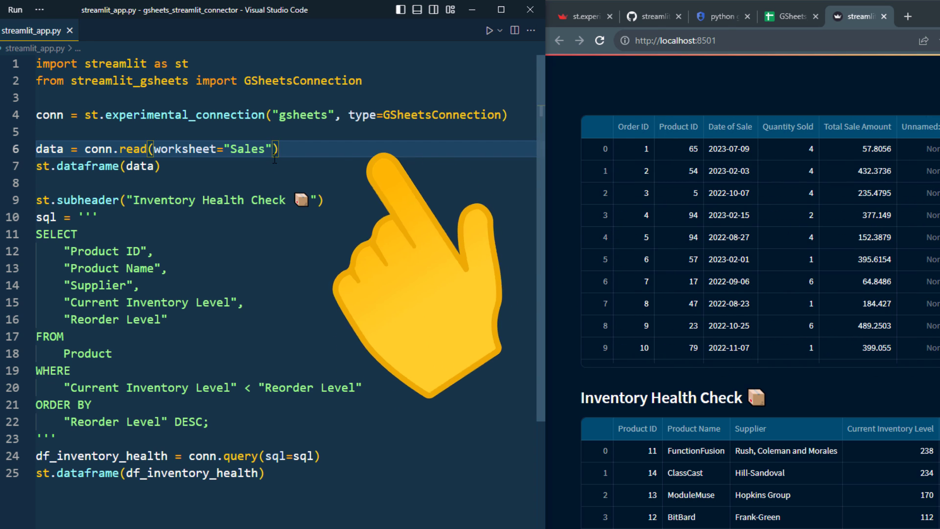
# Limit the read to the first five columns with usecols=list(range(5)) and refresh the Sales table
pyautogui.write(', usecols=list(range(5)))')
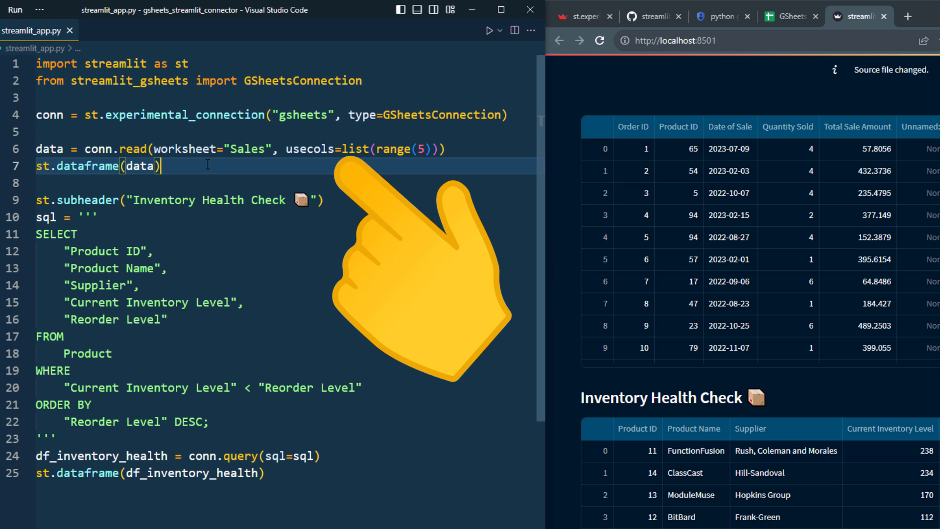
pyautogui.click(599, 41)
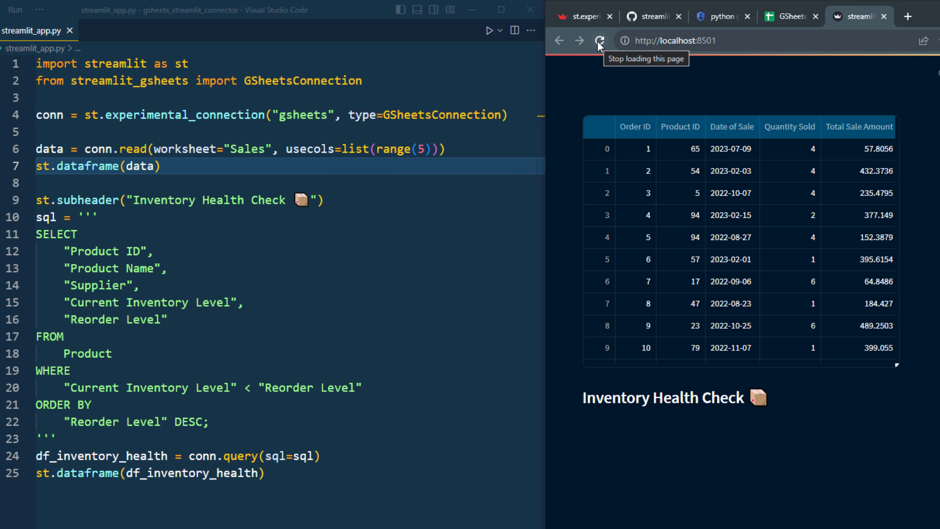
pyautogui.click(599, 41)
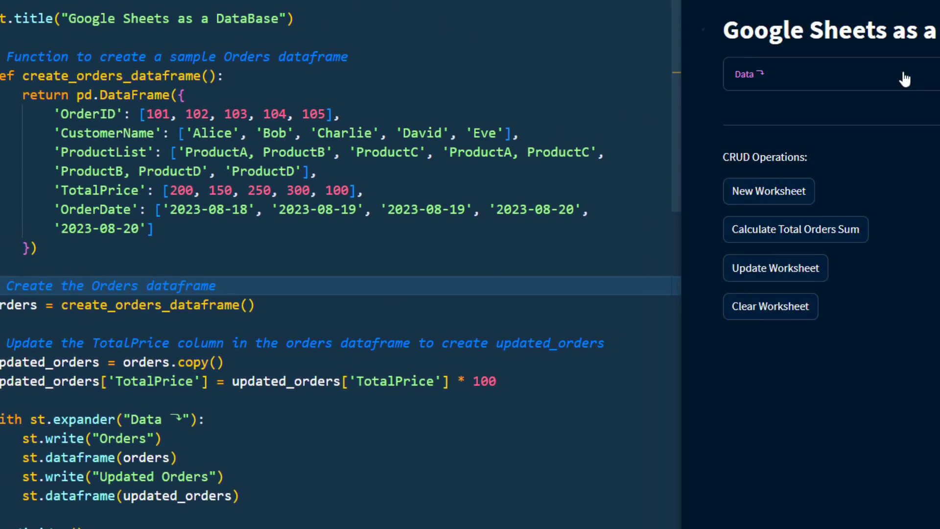
# Write streamlit_app.py with create_orders_dataframe, an expander and buttons calling conn.create, query, update and clear
pyautogui.click(743, 74)
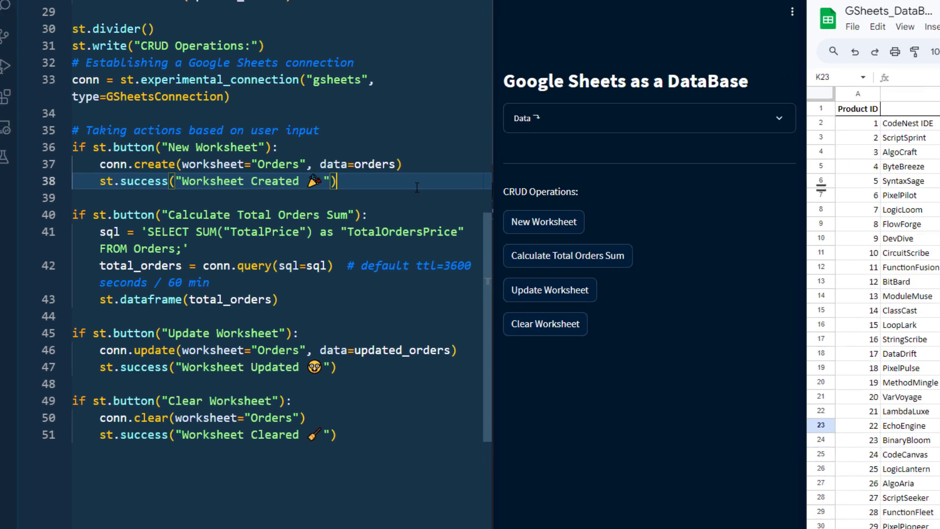
# Create the Orders worksheet from the five sample orders and calculate the total orders sum of 1,000
pyautogui.click(429, 218)
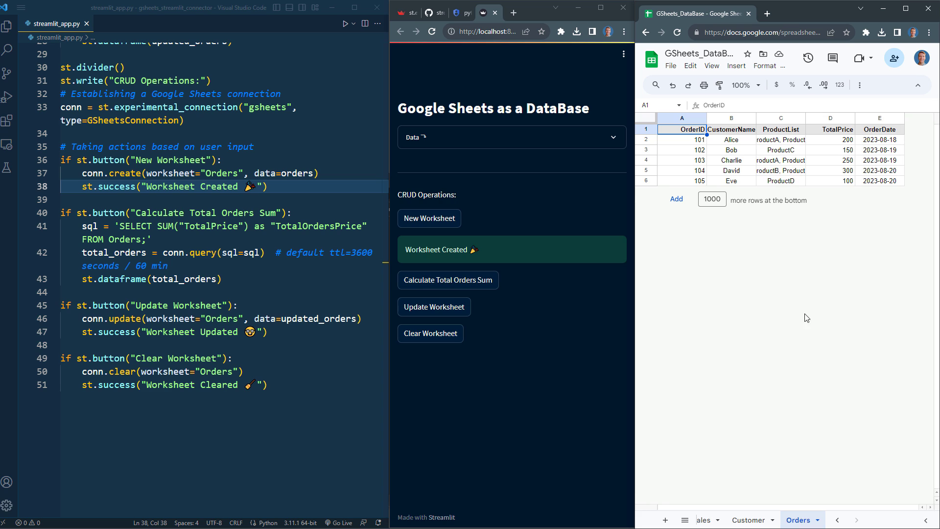
pyautogui.moveTo(820, 237)
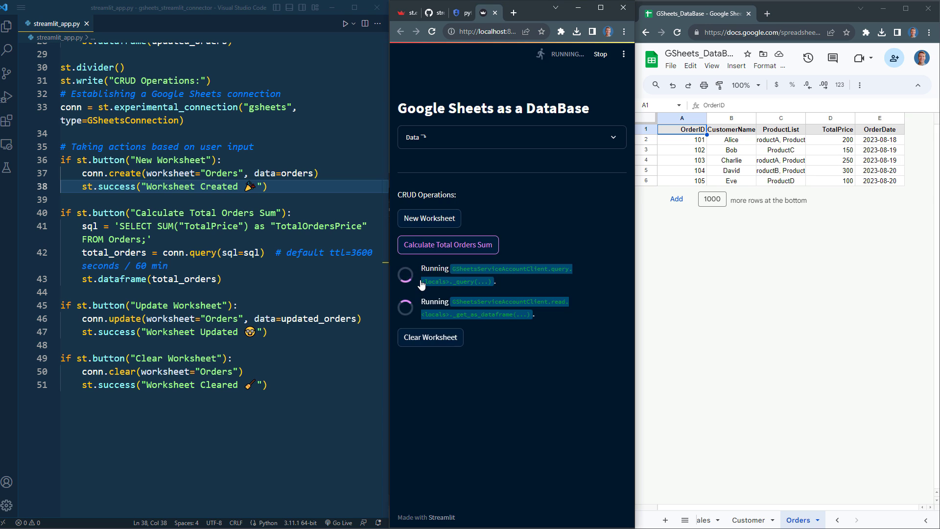
pyautogui.click(447, 245)
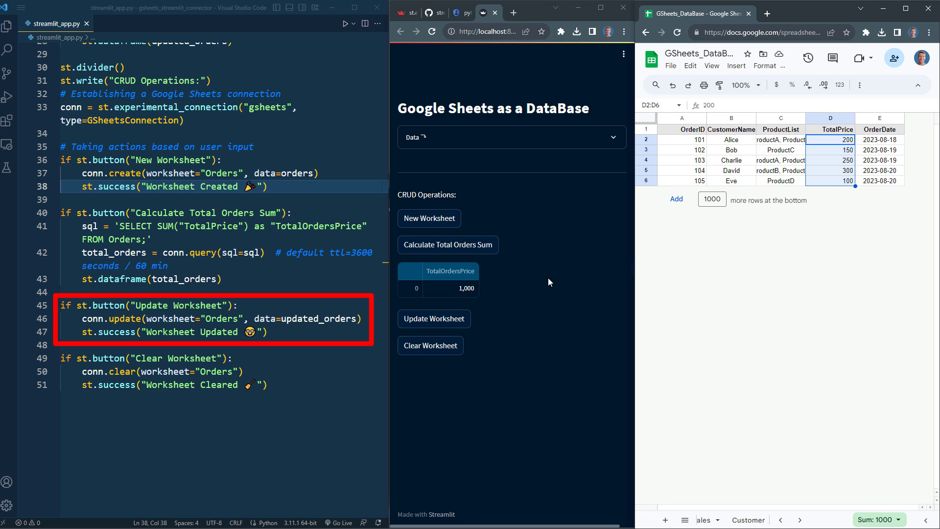
# Overwrite Orders with hundredfold prices, then recalculate the sum, which still returns the cached 1,000
pyautogui.click(434, 271)
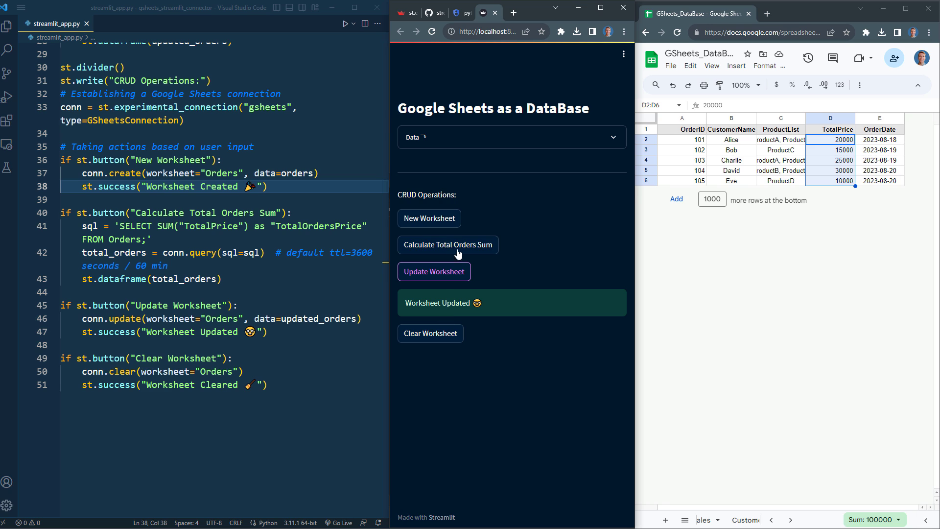
pyautogui.click(448, 245)
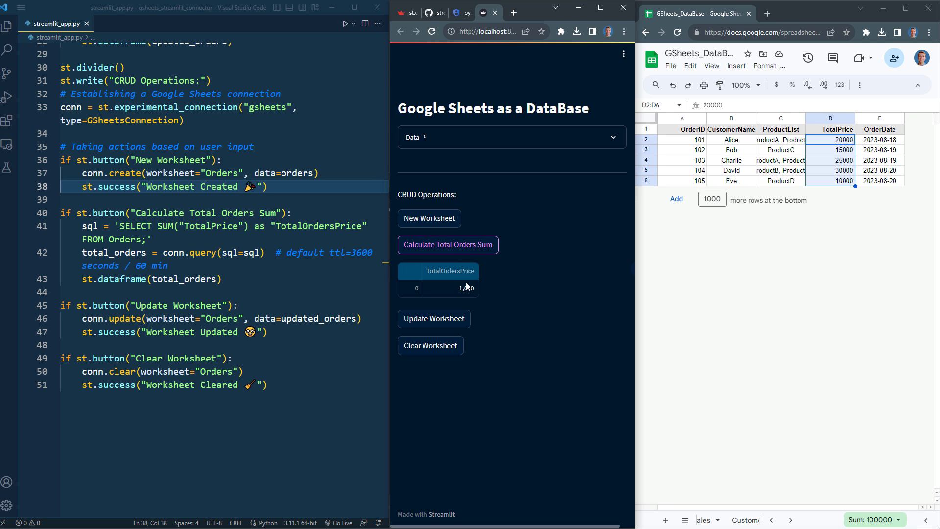
pyautogui.moveTo(472, 295)
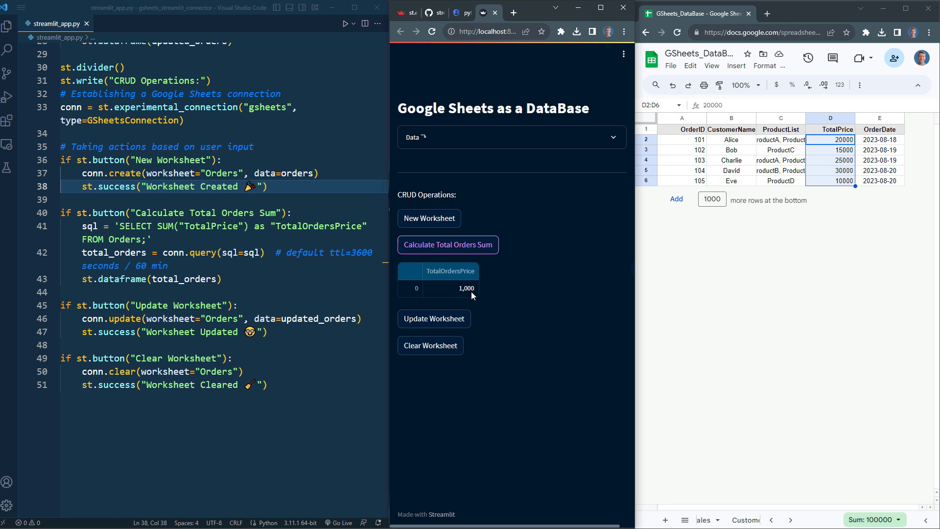
pyautogui.moveTo(423, 274)
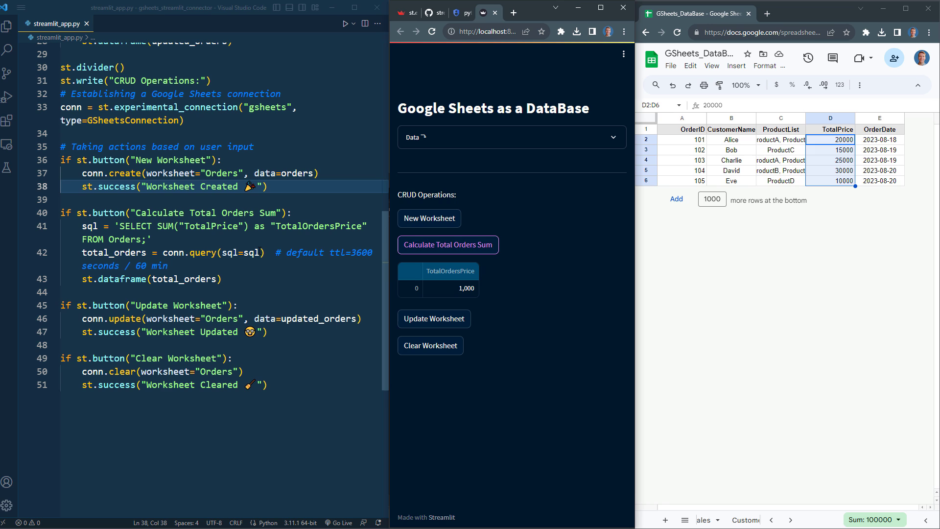
# Add ttl=5 to the conn.query(sql=sql) call and save the script
pyautogui.click(262, 252)
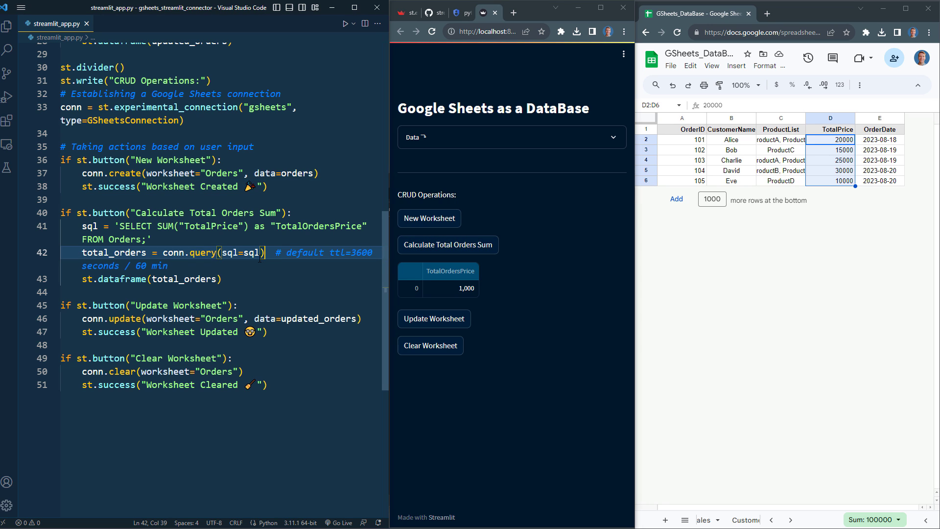
pyautogui.write(', t')
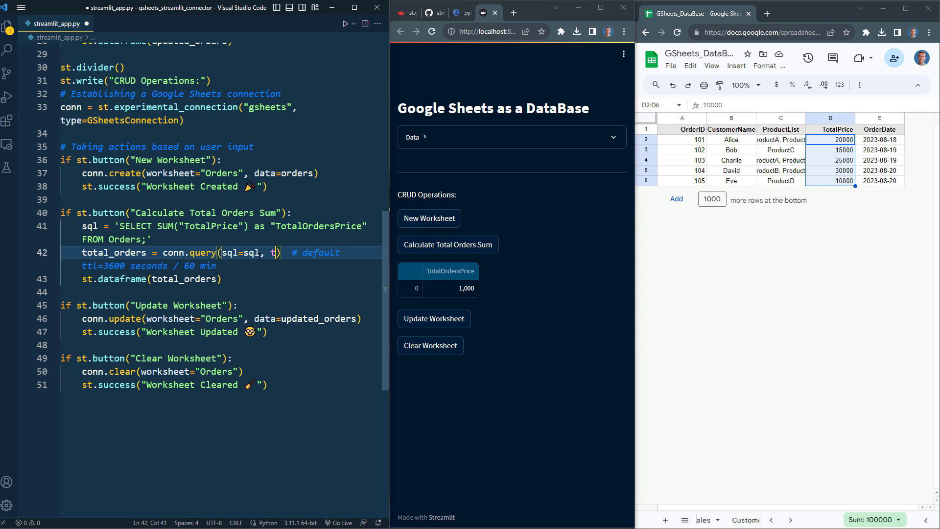
pyautogui.write('ttl=5')
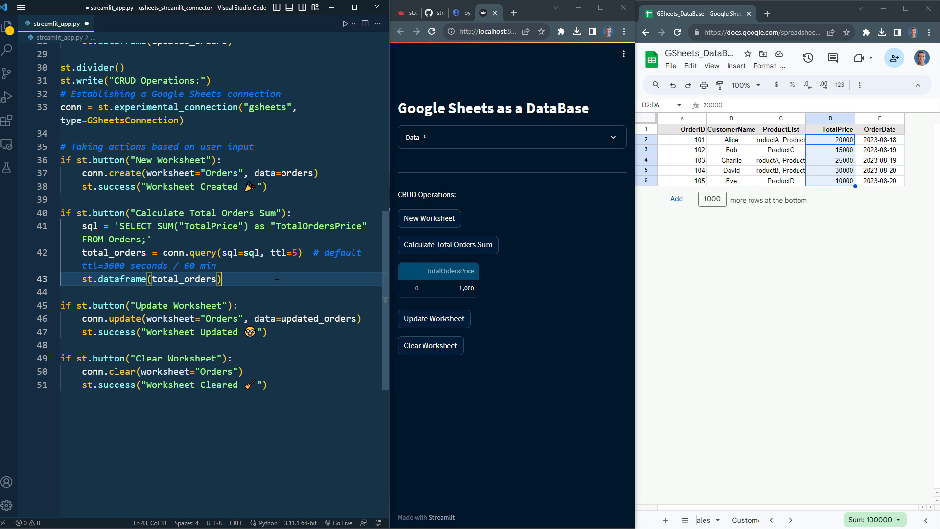
pyautogui.press('ctrl+s')
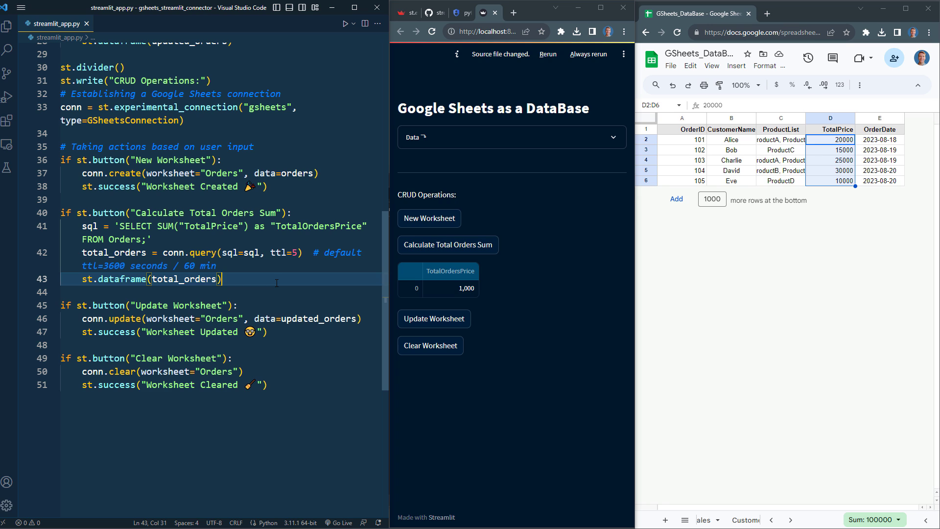
# Rerun the app and recalculate the total orders sum, now showing 100,000
pyautogui.click(432, 32)
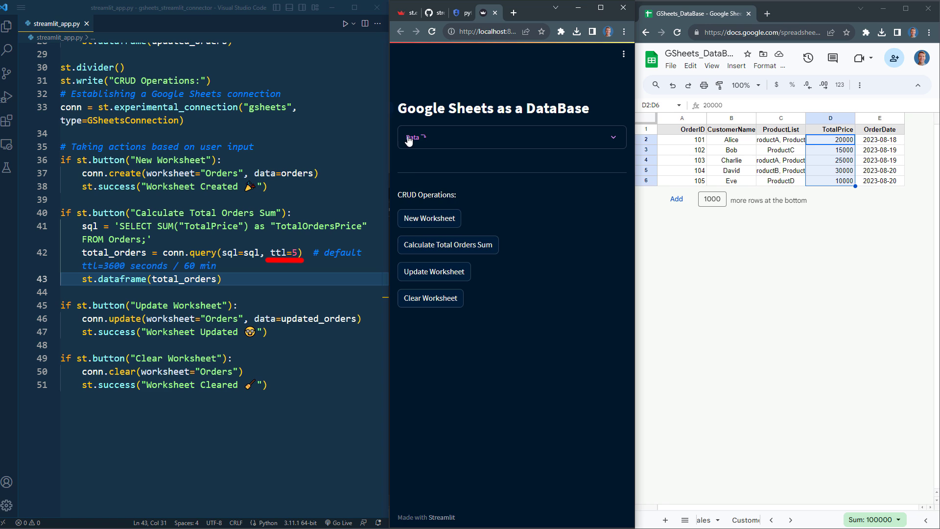
pyautogui.click(447, 244)
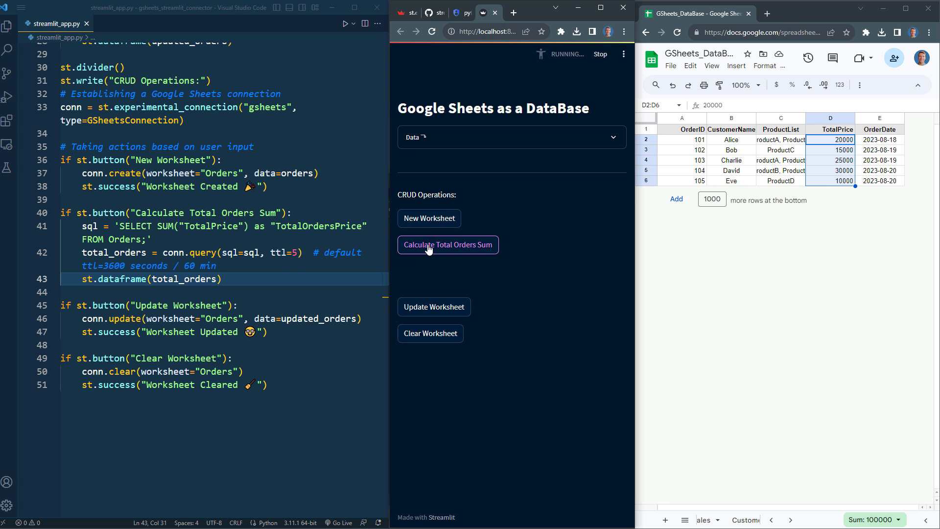
pyautogui.click(447, 245)
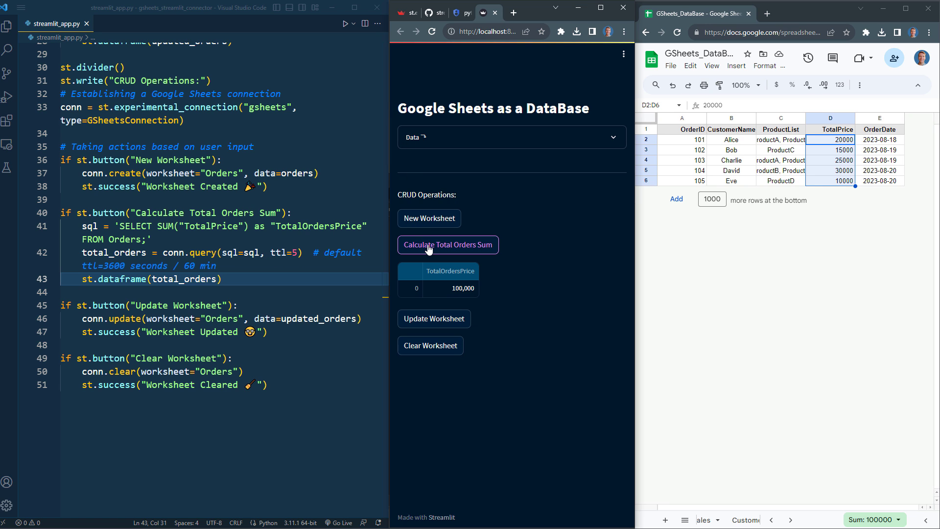
pyautogui.moveTo(454, 291)
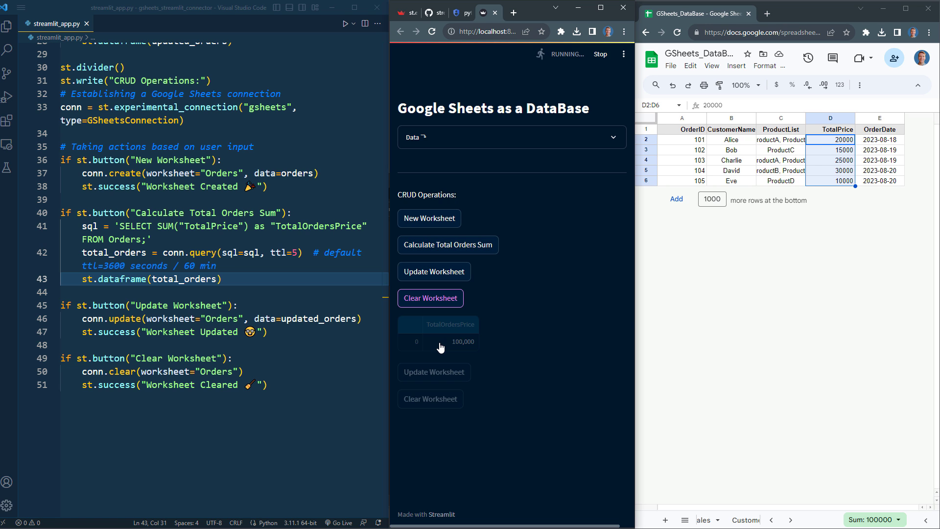
# Clear the Orders worksheet, leaving it blank with a Worksheet Cleared confirmation
pyautogui.click(430, 298)
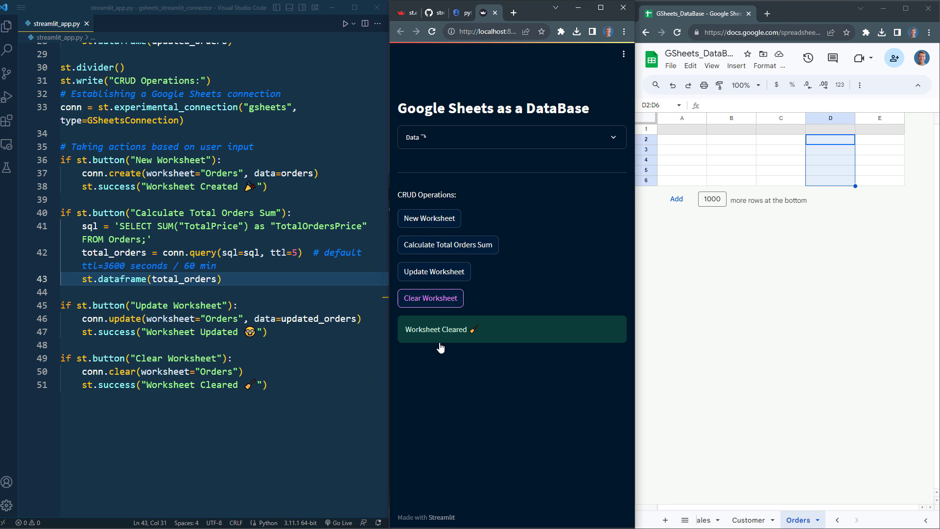